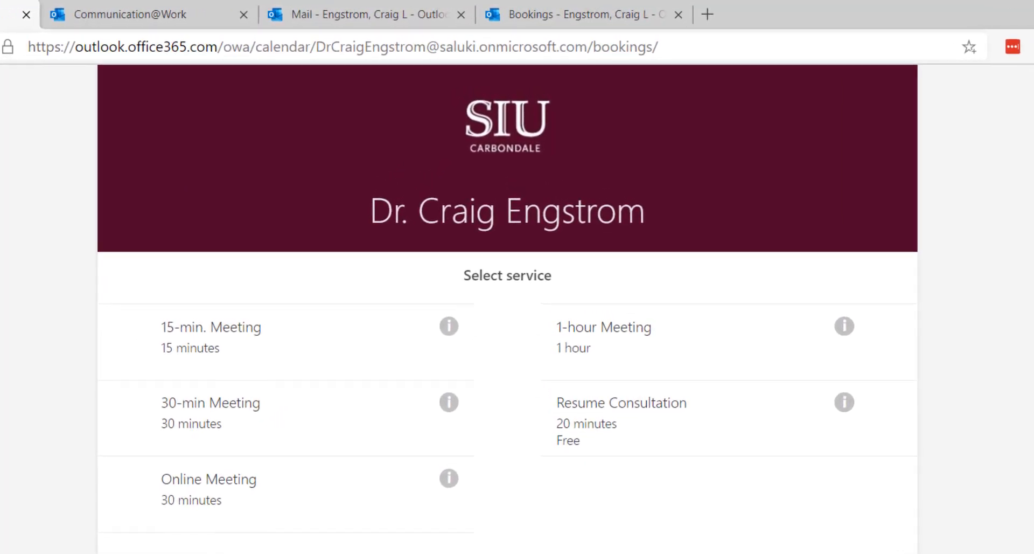
# - Scroll the SIU Carbondale booking page and choose the 15-min. Meeting service
pyautogui.scroll(-3)
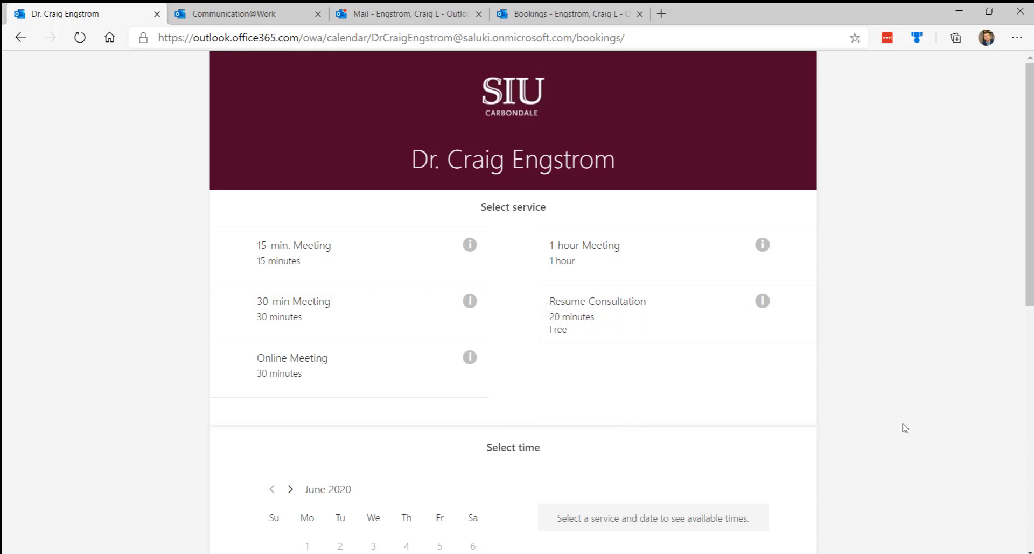
pyautogui.moveTo(744, 404)
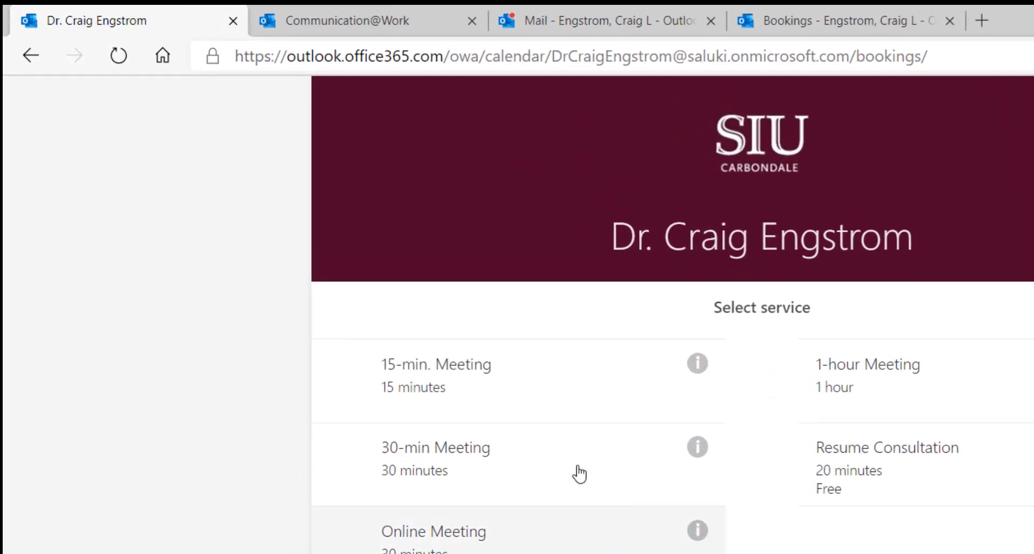
pyautogui.click(435, 376)
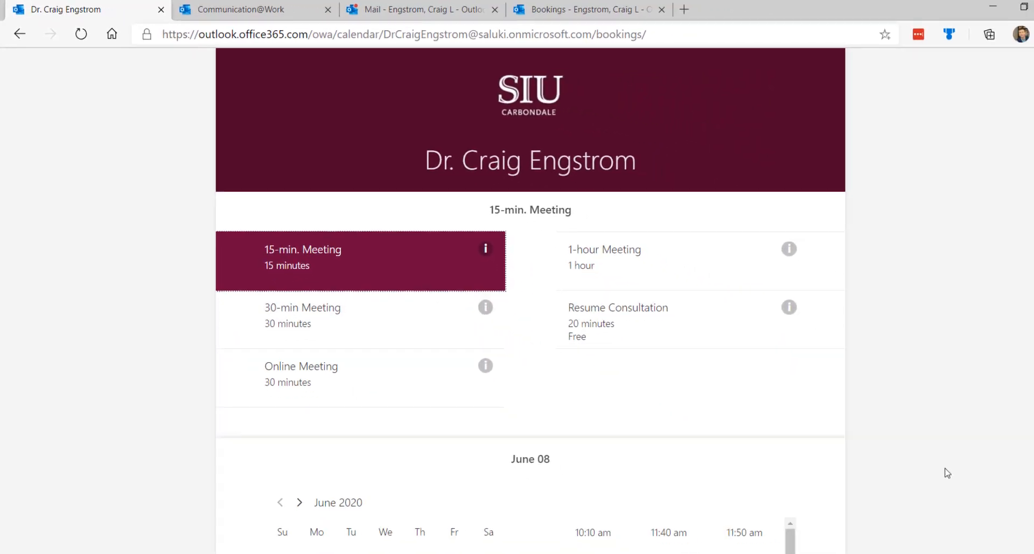
# - Select June 5 in the June 2020 calendar to see its no-availability message
pyautogui.scroll(-3)
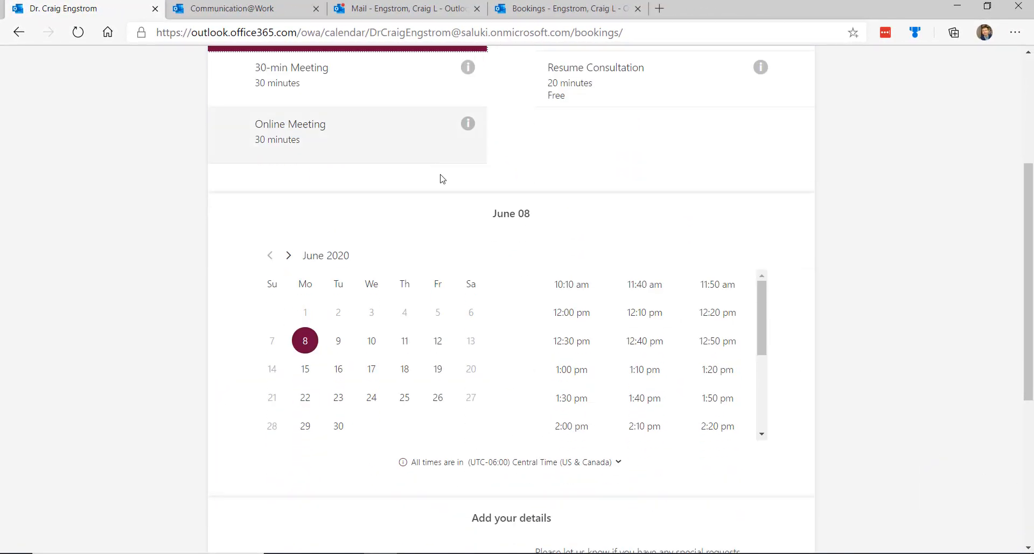
pyautogui.moveTo(437, 311)
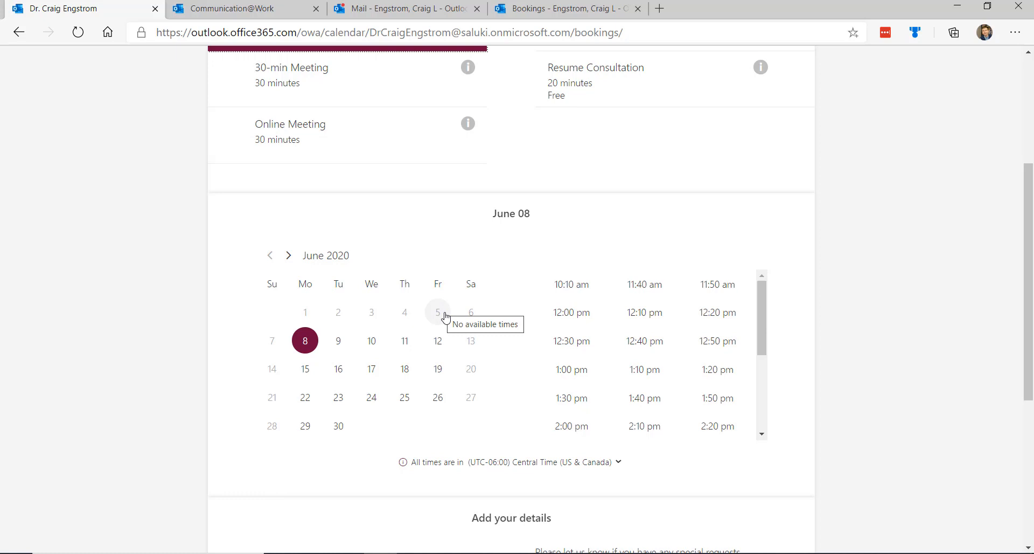
pyautogui.click(438, 311)
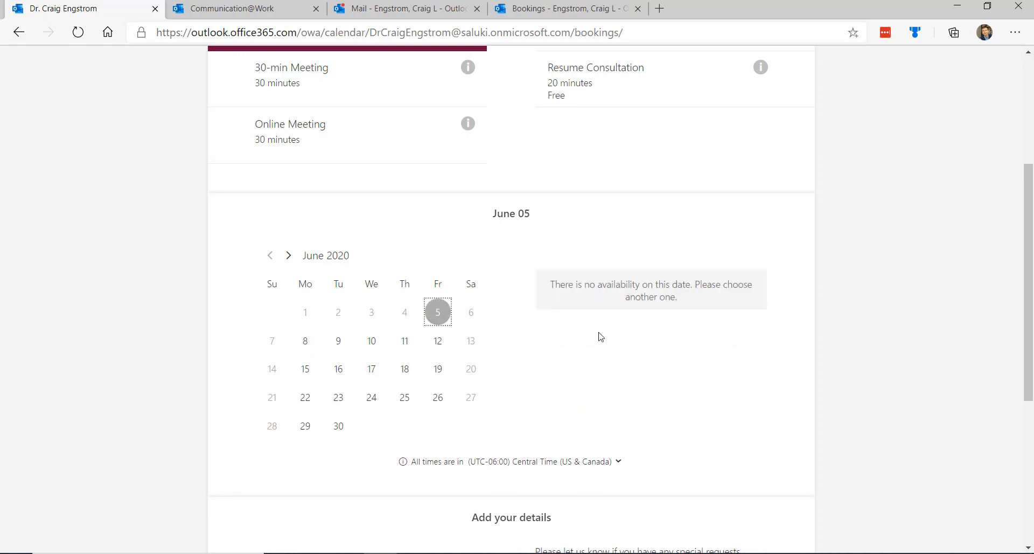
pyautogui.moveTo(866, 388)
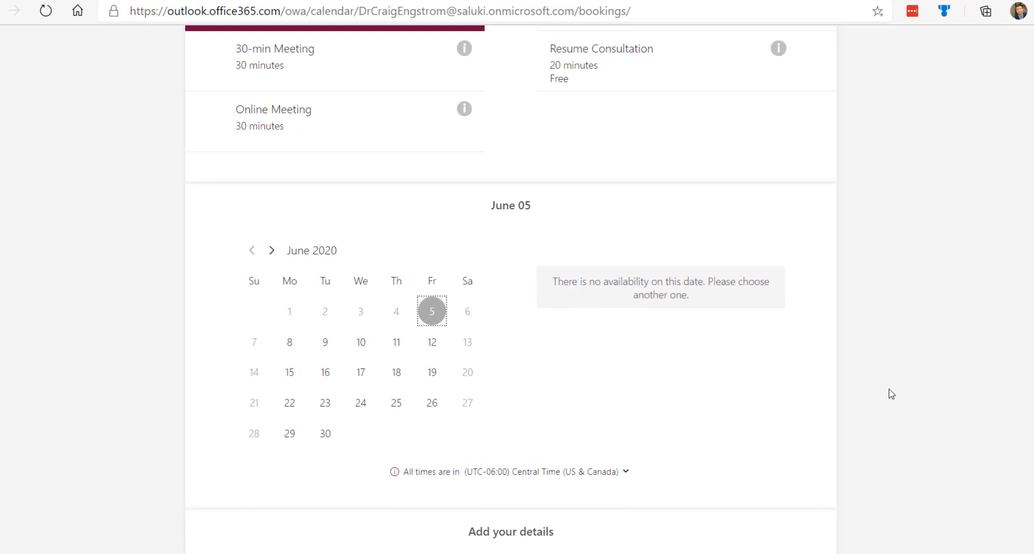
pyautogui.scroll(-3)
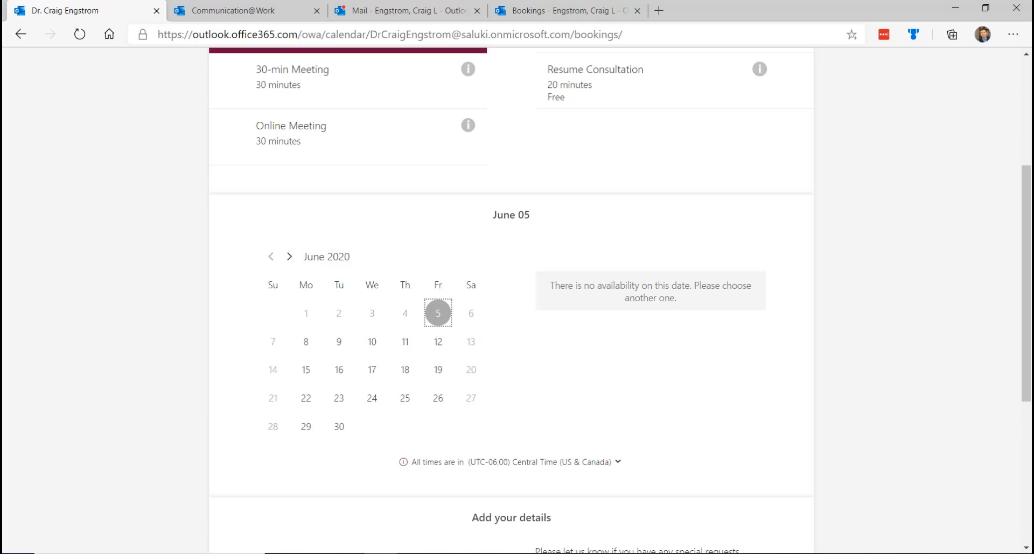
# - Pick June 9 and the 10:50 am slot, then focus the empty Name field
pyautogui.click(338, 341)
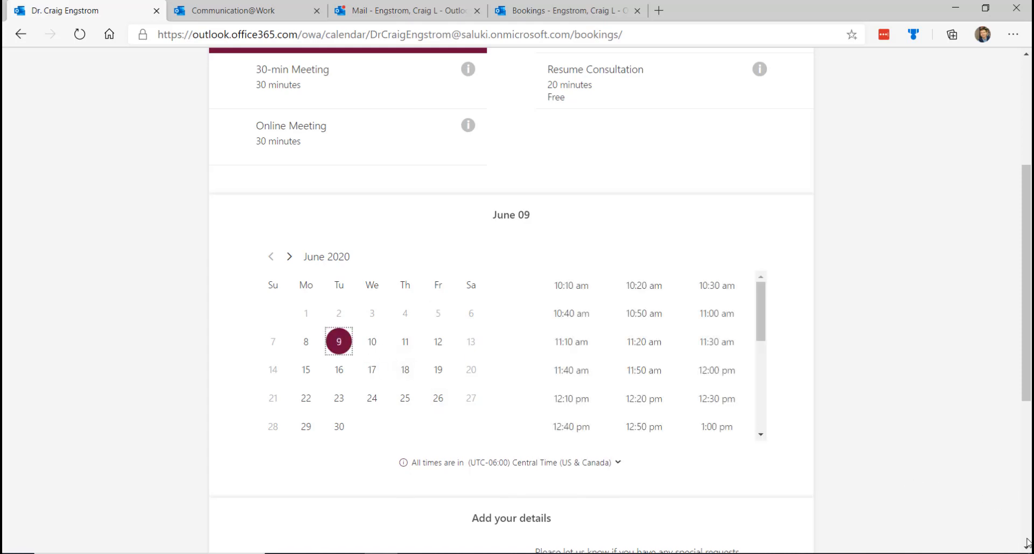
pyautogui.click(643, 313)
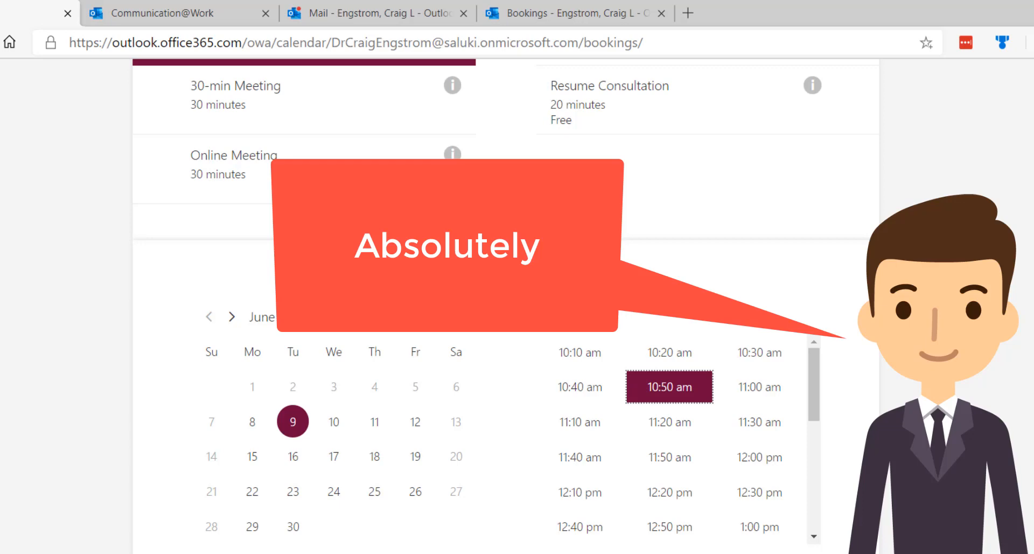
pyautogui.scroll(-3)
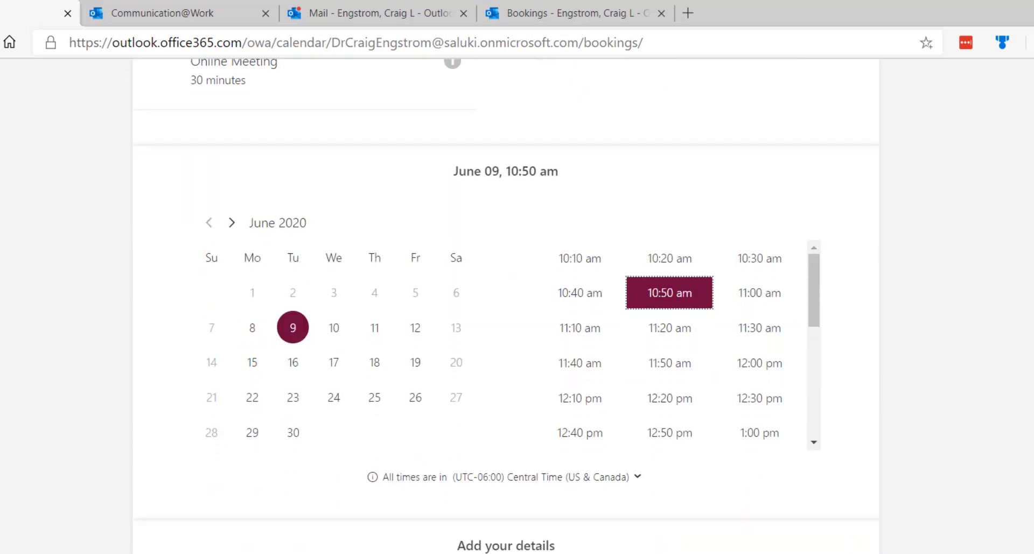
pyautogui.scroll(-3)
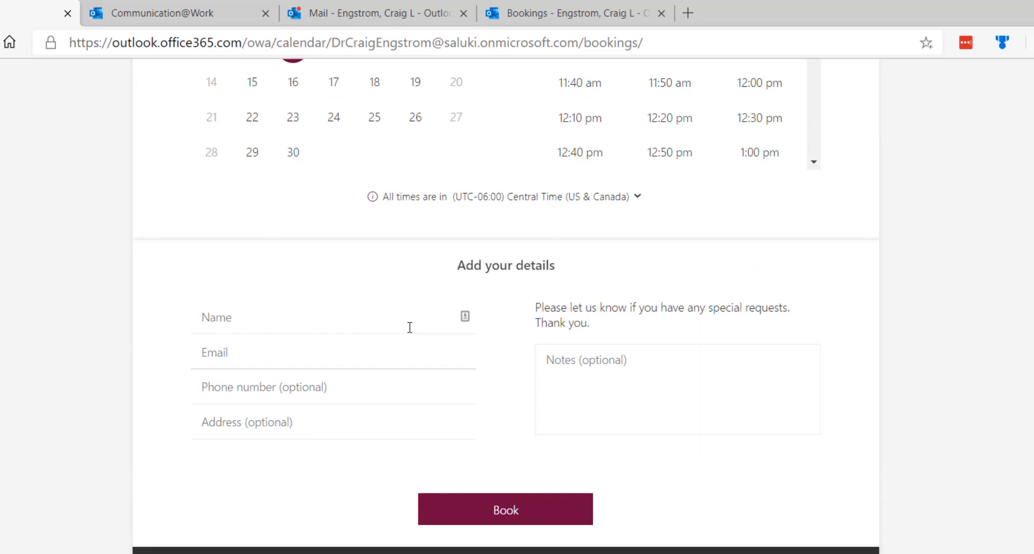
pyautogui.click(333, 317)
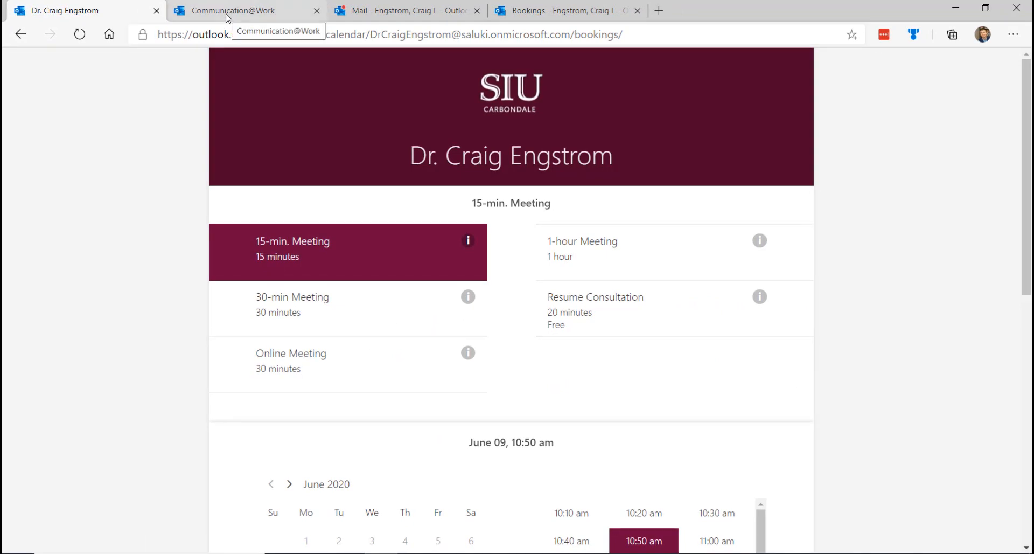
pyautogui.moveTo(532, 323)
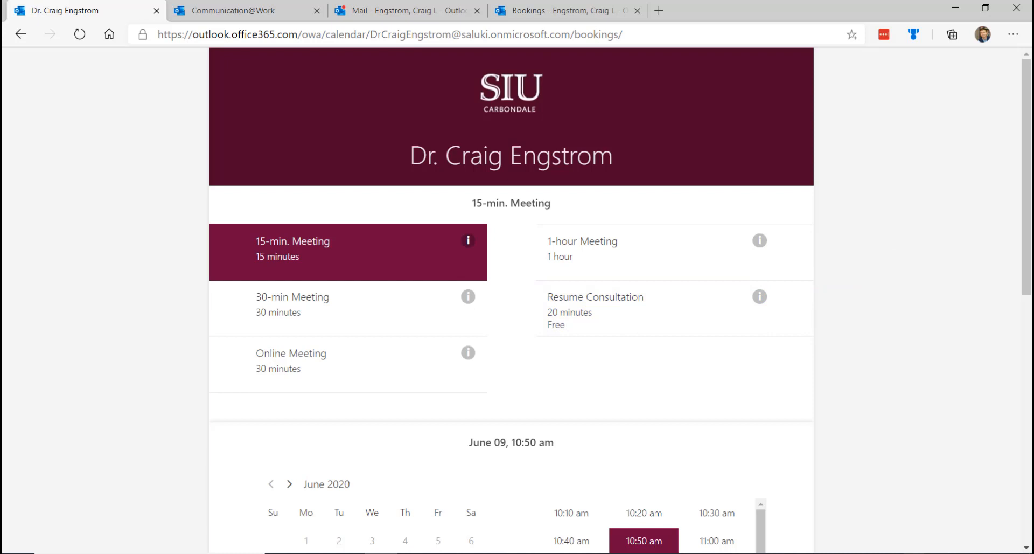
# - On the Communication@Work page, pick Current Clients - 15-min. Meetings and view June 06 slots
pyautogui.click(245, 10)
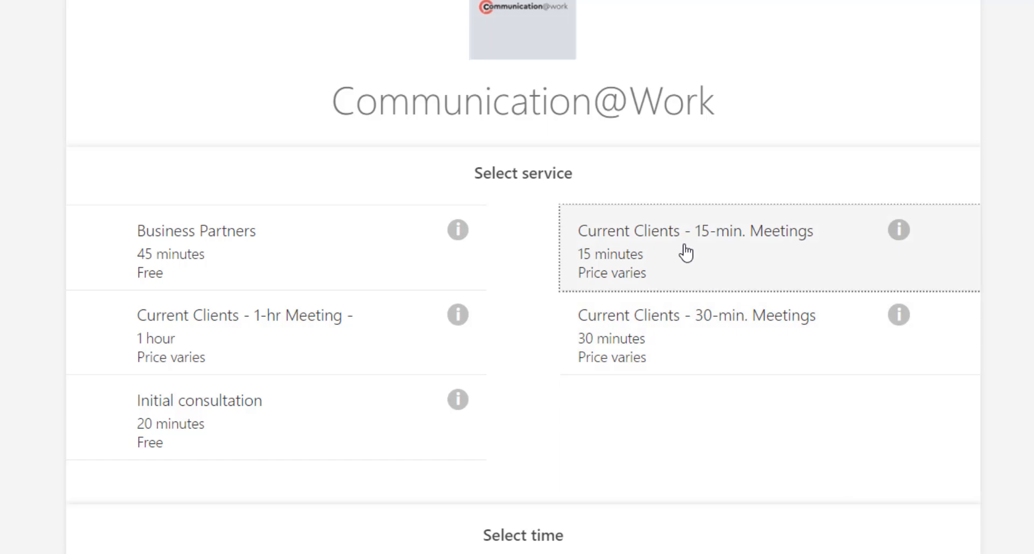
pyautogui.click(693, 247)
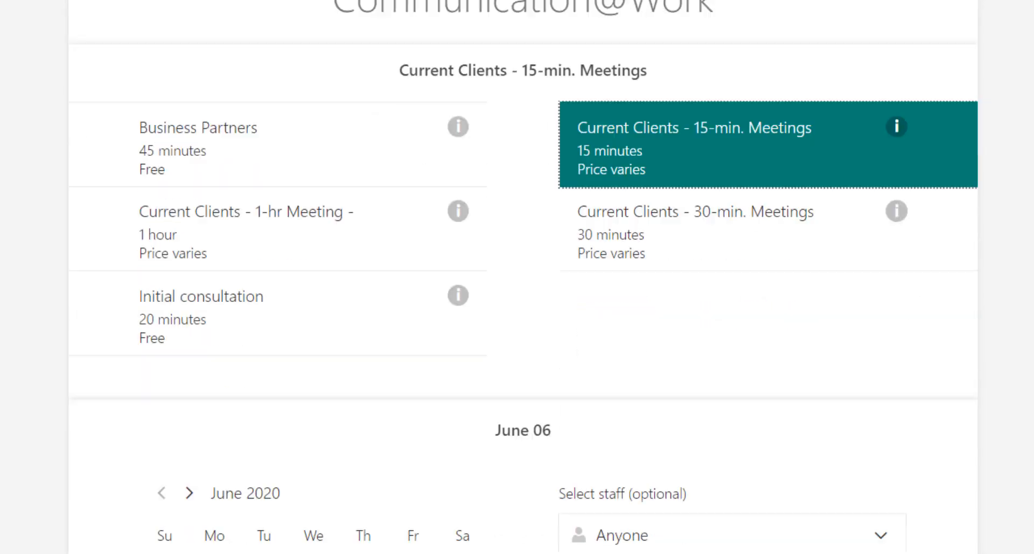
pyautogui.scroll(-3)
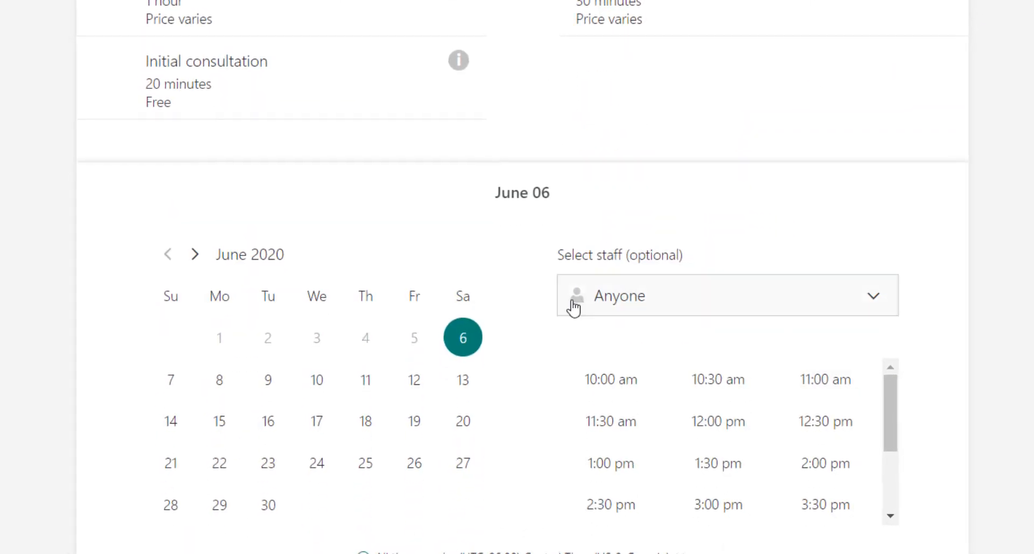
pyautogui.scroll(-3)
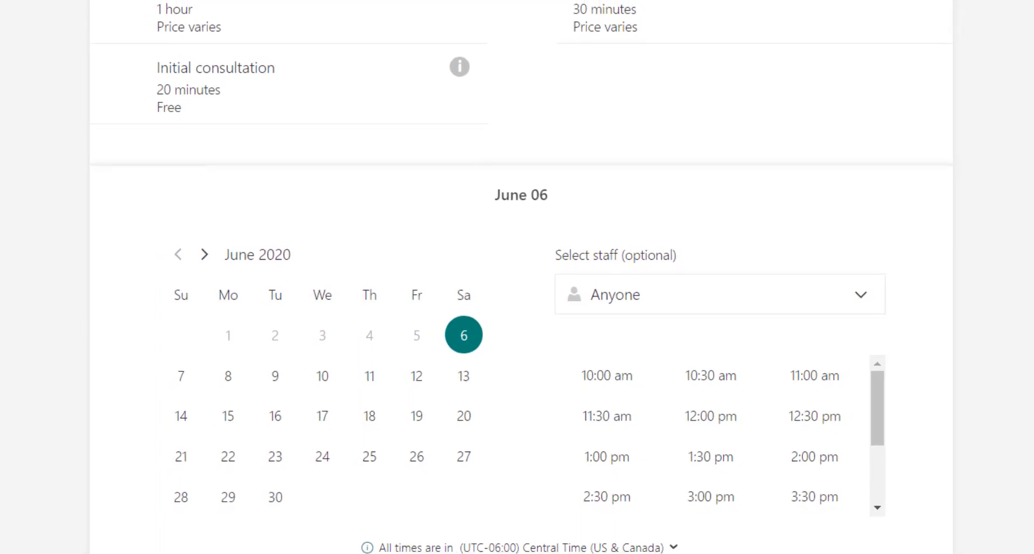
pyautogui.scroll(-3)
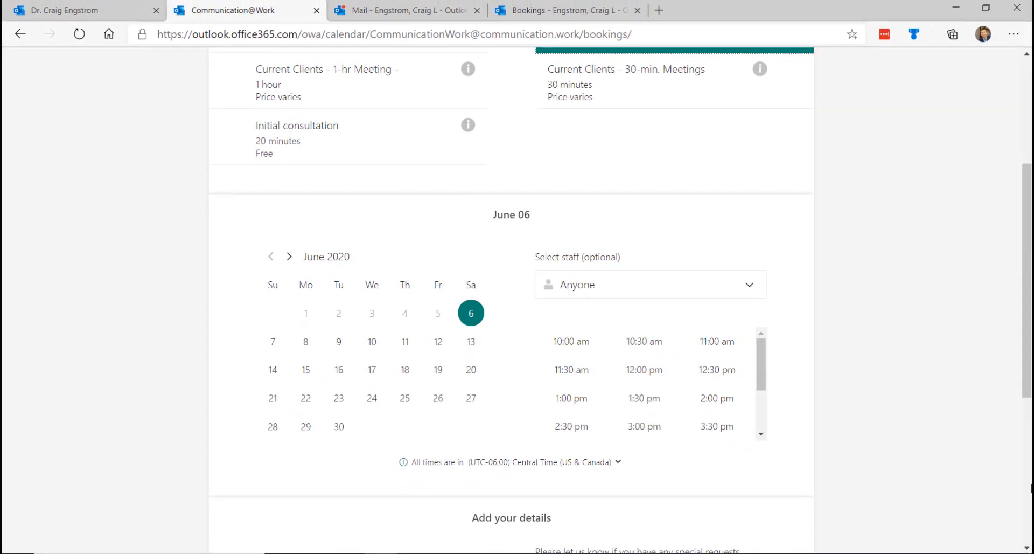
# - Switch back to the SIU Carbondale tab and scroll through the June 09, 10:50 am selection
pyautogui.click(73, 10)
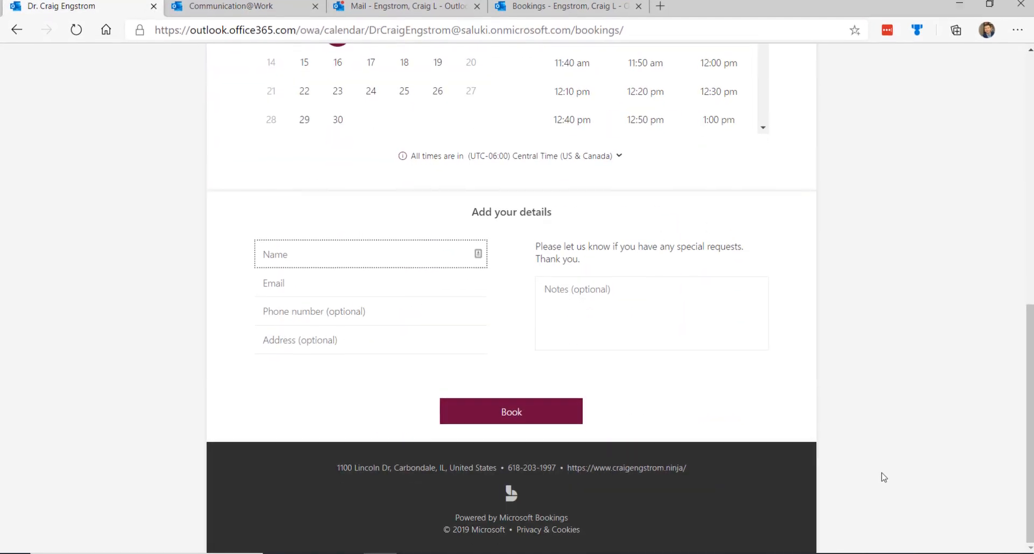
pyautogui.scroll(-3)
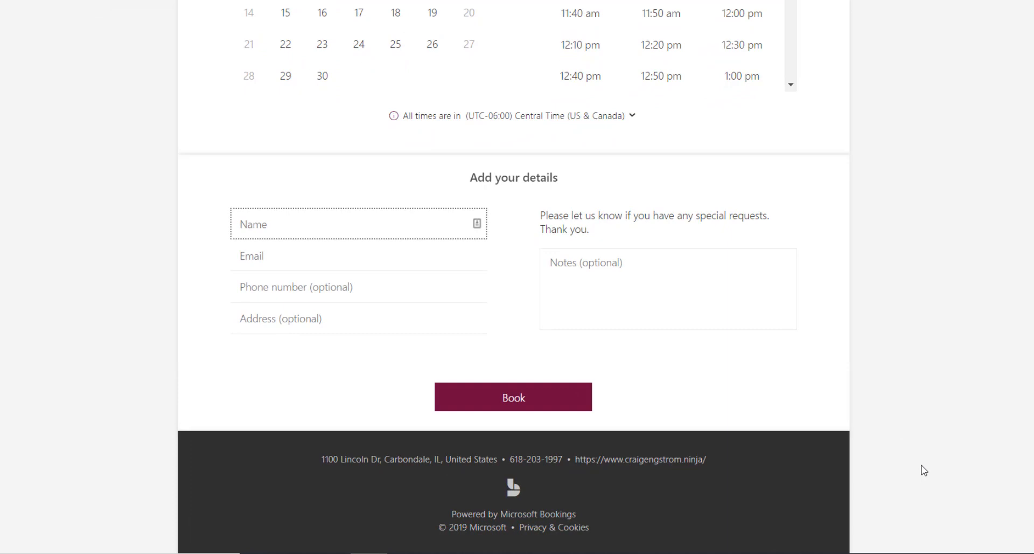
pyautogui.scroll(-3)
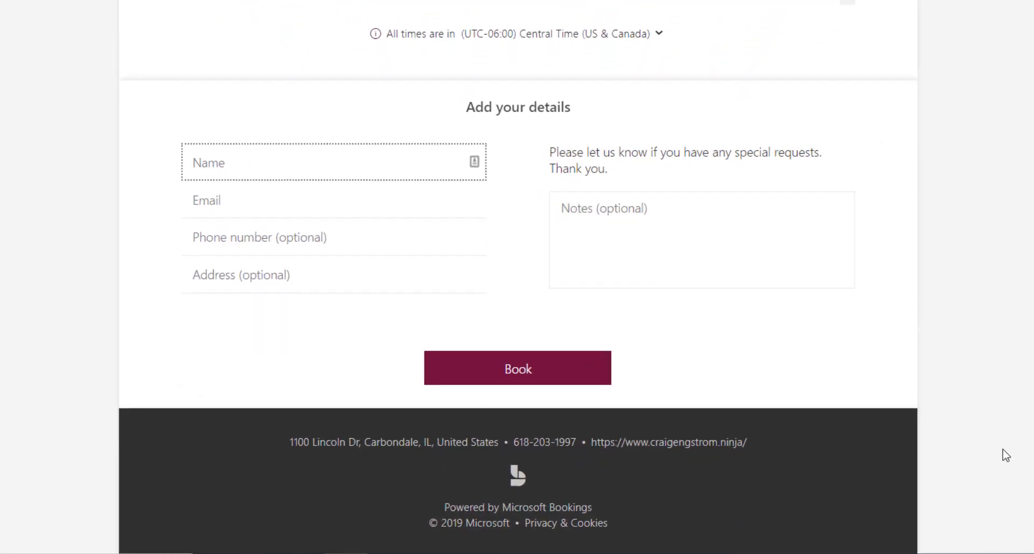
pyautogui.scroll(-3)
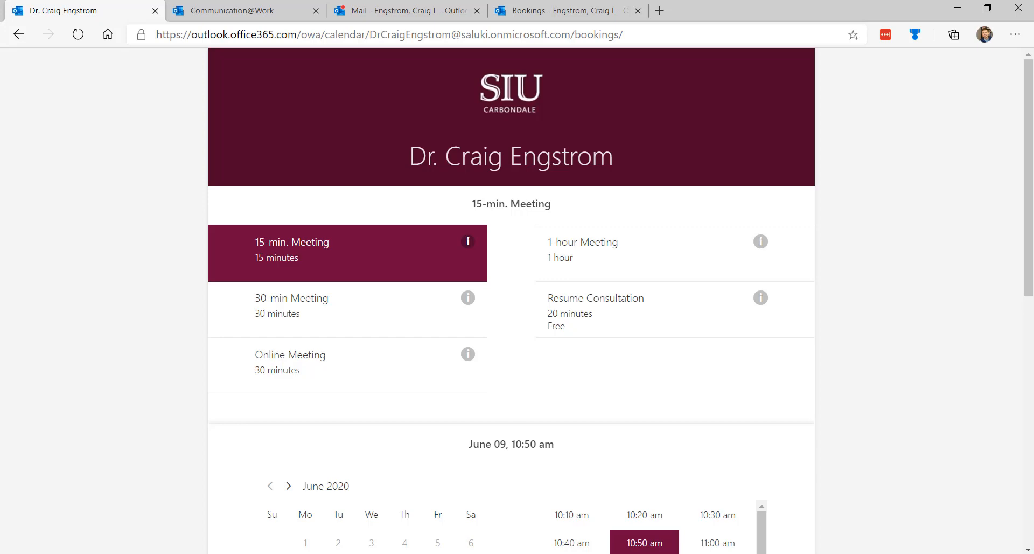
pyautogui.moveTo(970, 332)
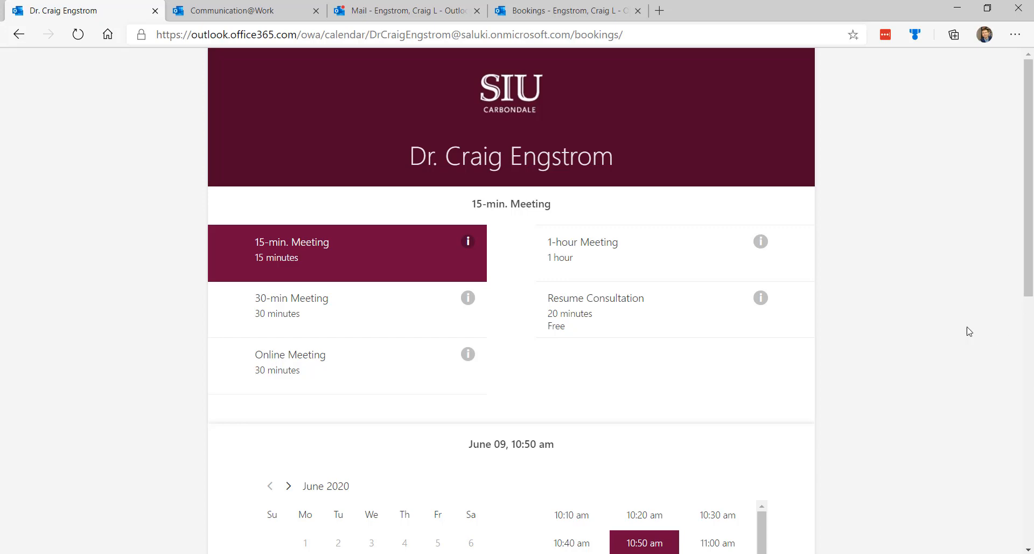
# - From Outlook's app launcher, search 'Book' and open Bookings in a new tab
pyautogui.click(403, 11)
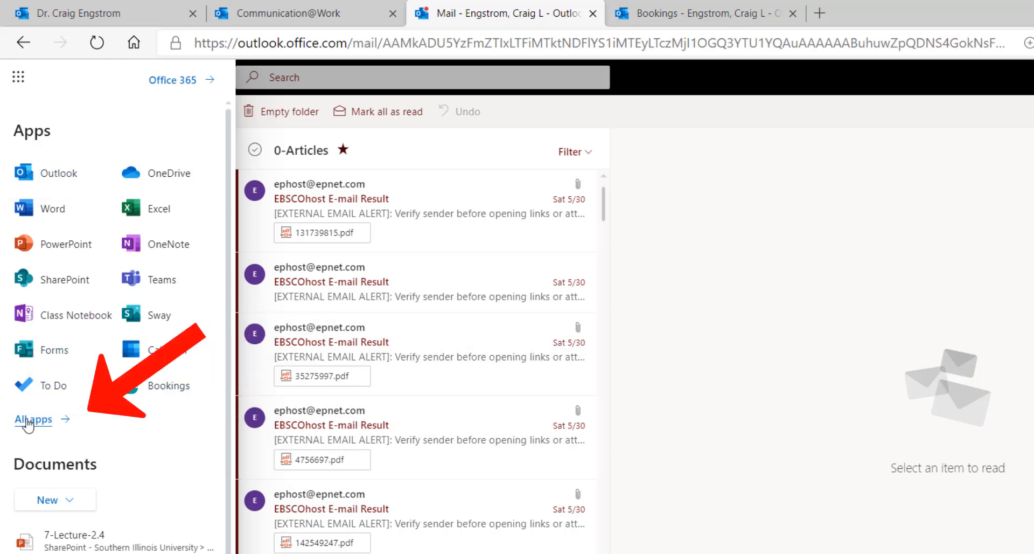
pyautogui.click(33, 418)
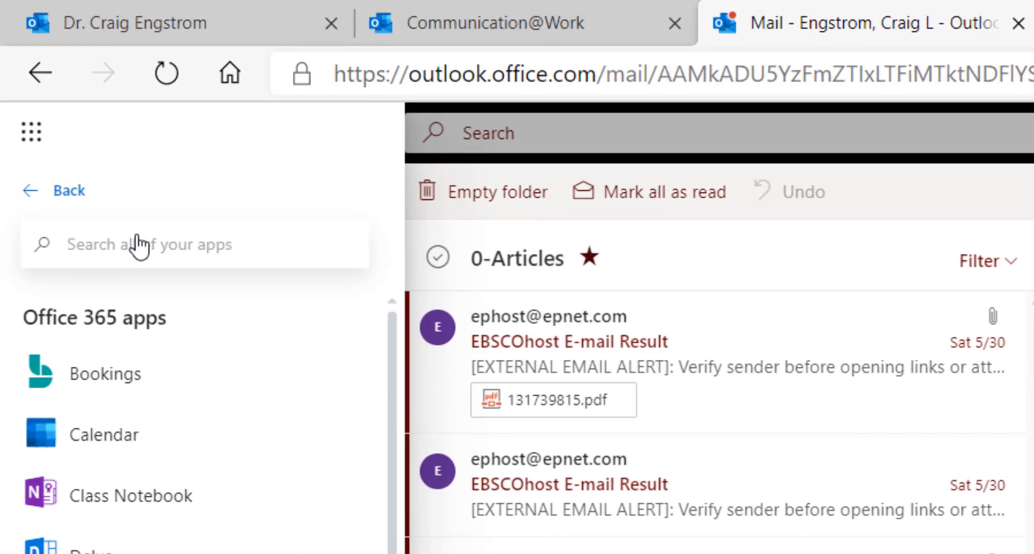
pyautogui.write('Book')
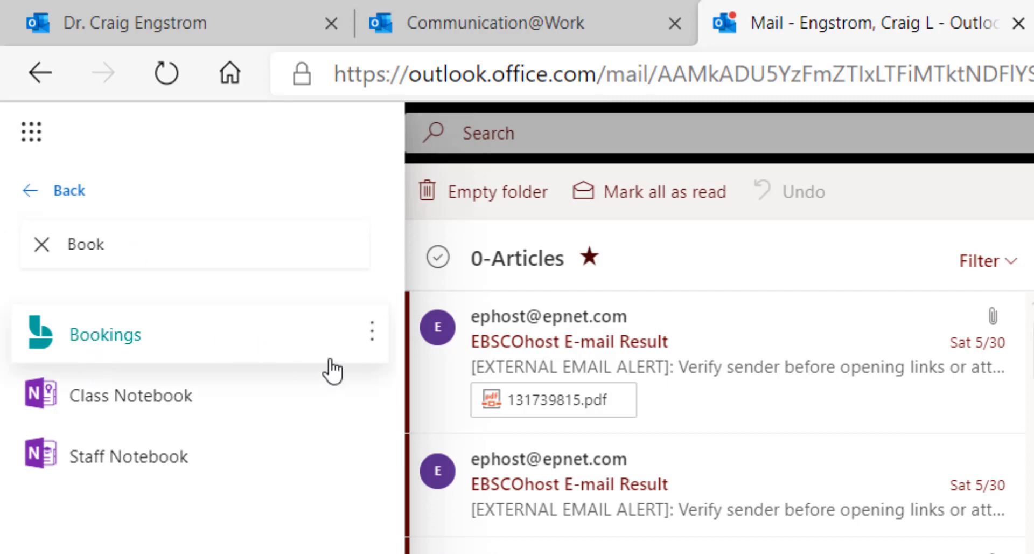
pyautogui.click(371, 332)
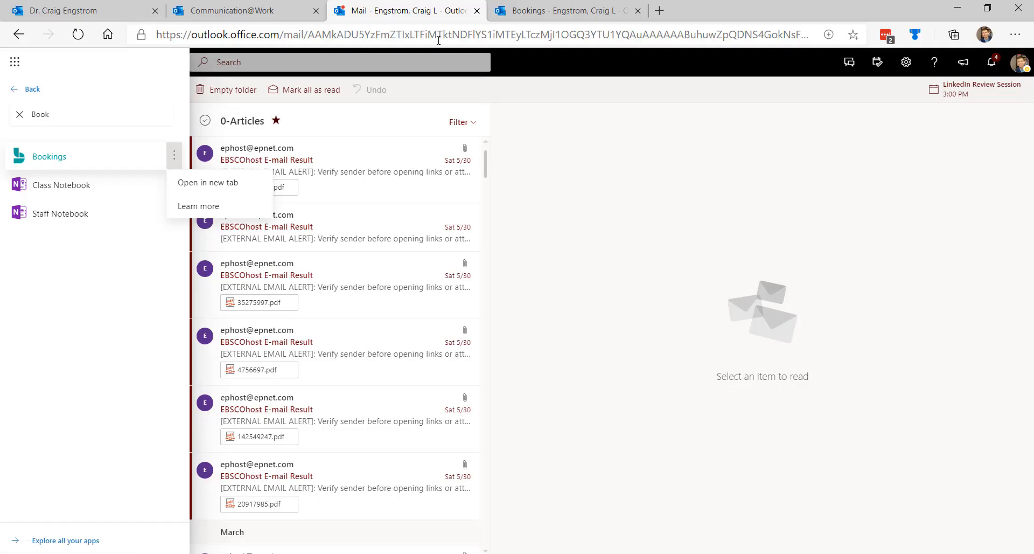
pyautogui.click(564, 11)
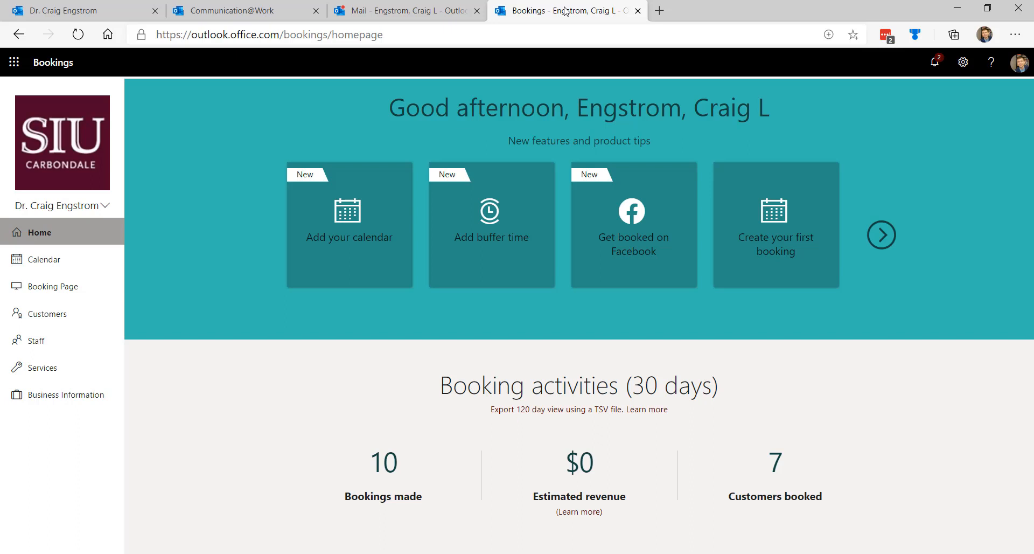
pyautogui.moveTo(521, 21)
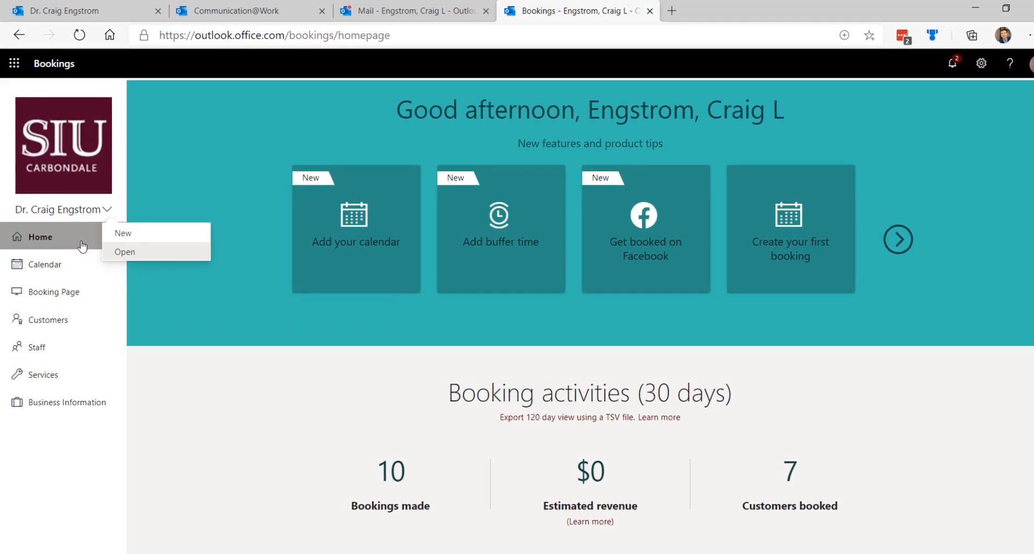
# - Glance at the staff calendar, then open the Booking Page settings
pyautogui.click(47, 271)
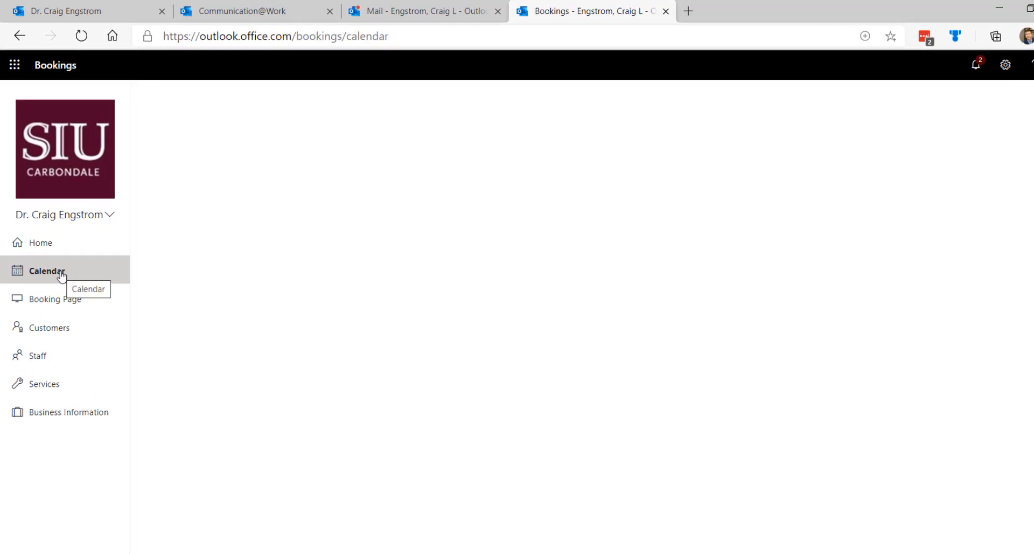
pyautogui.click(47, 271)
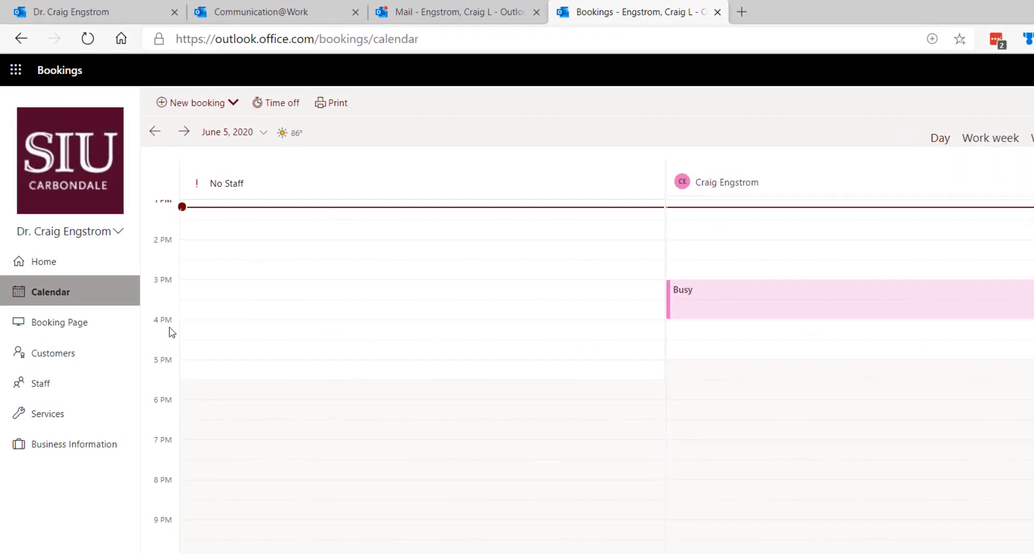
pyautogui.click(59, 322)
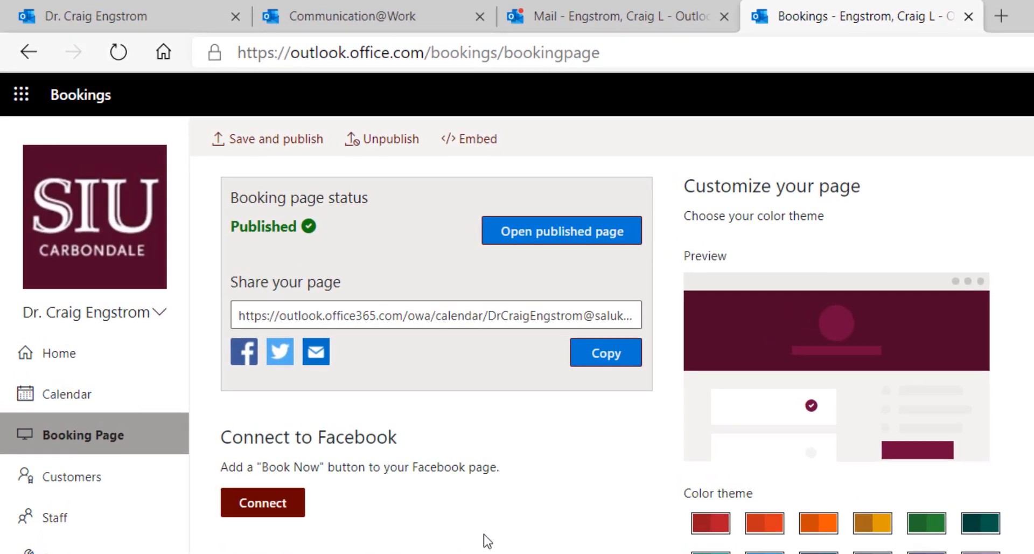
# - Select the shareable page link and scroll to the Color theme, previewing dark blue
pyautogui.doubleClick(534, 320)
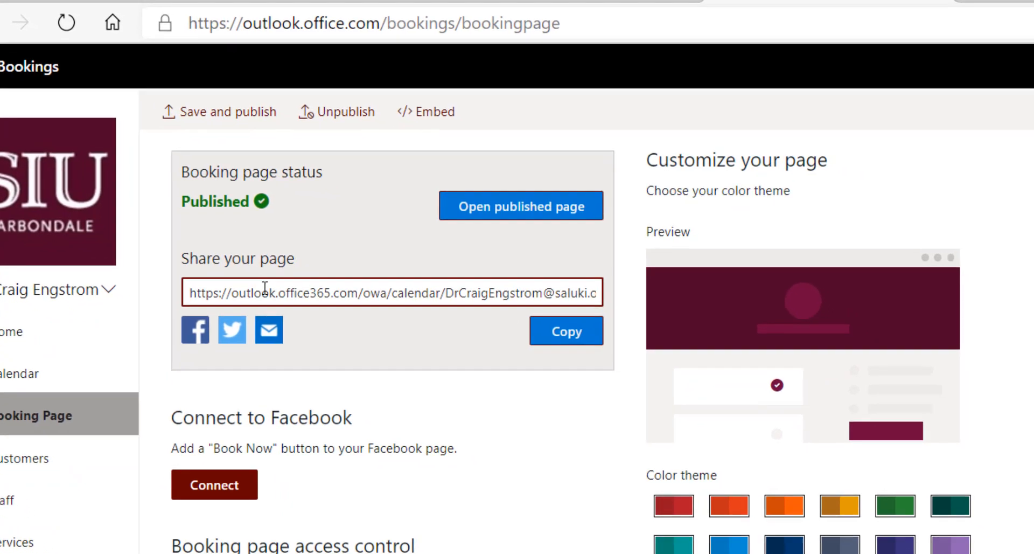
pyautogui.scroll(-3)
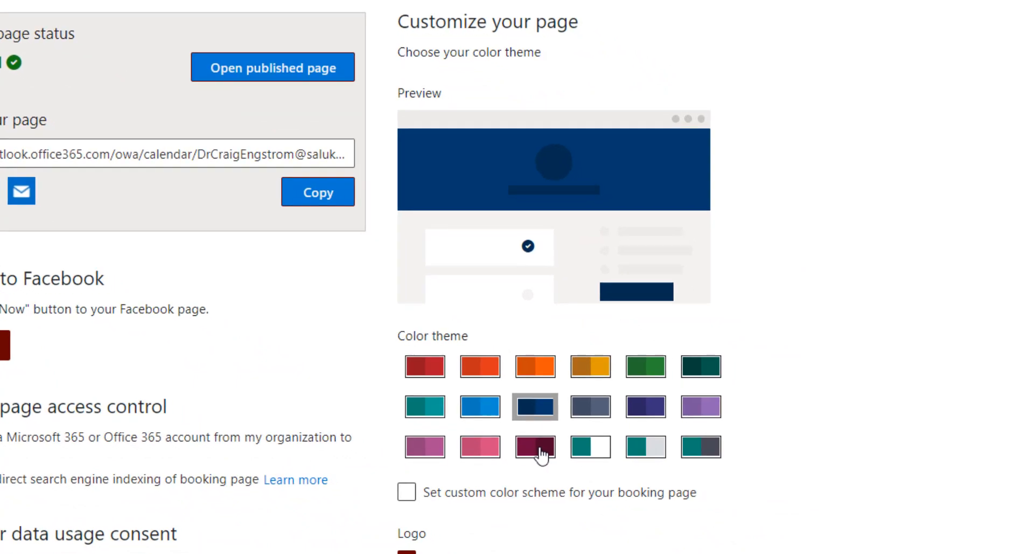
# - Restore the burgundy theme, view the personal booking page tab, and return to settings
pyautogui.click(535, 447)
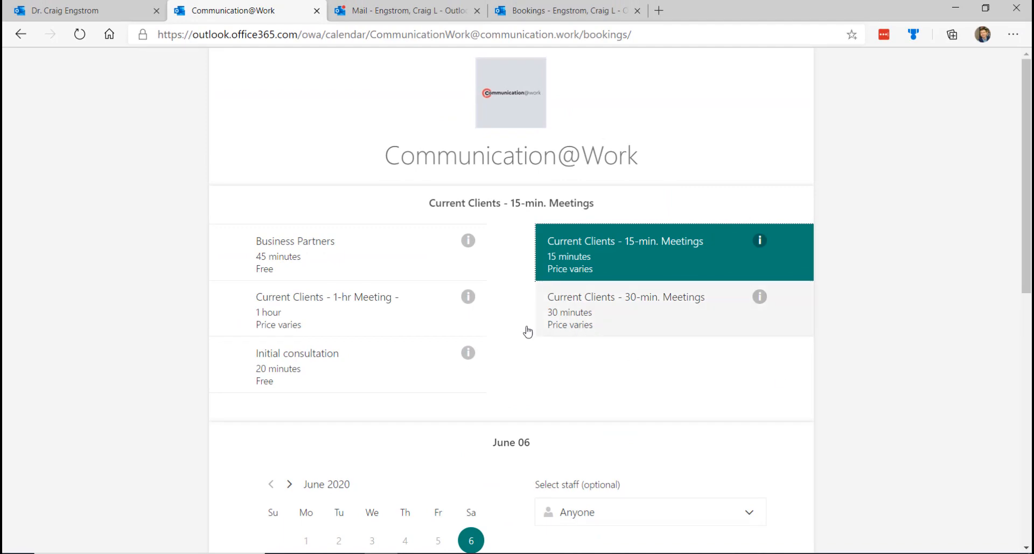
pyautogui.click(79, 11)
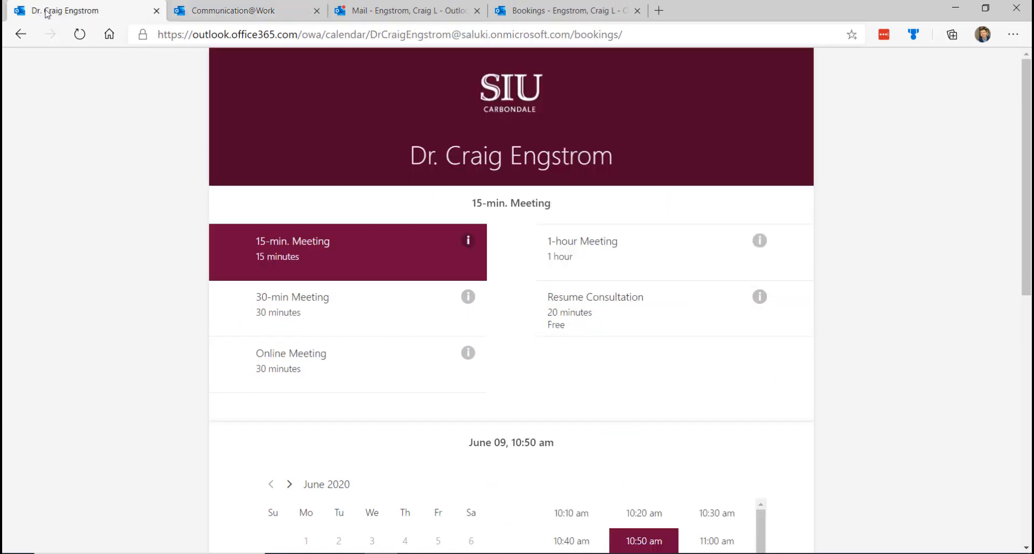
pyautogui.click(564, 11)
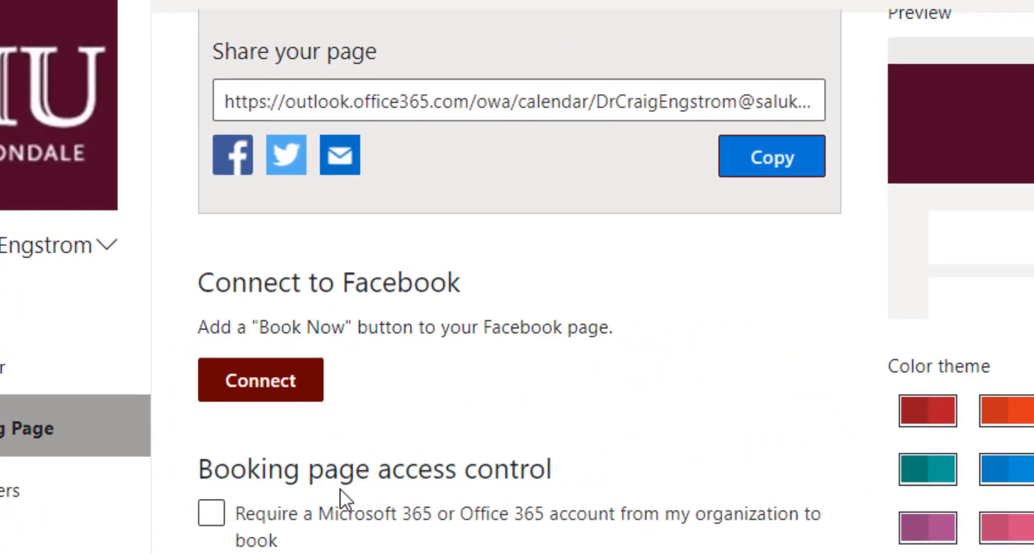
pyautogui.scroll(-3)
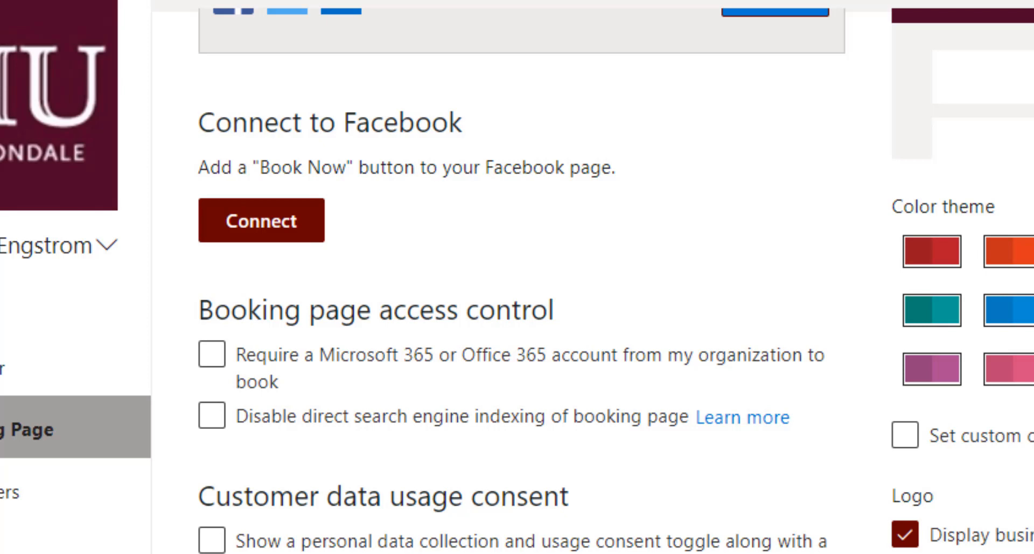
pyautogui.moveTo(328, 343)
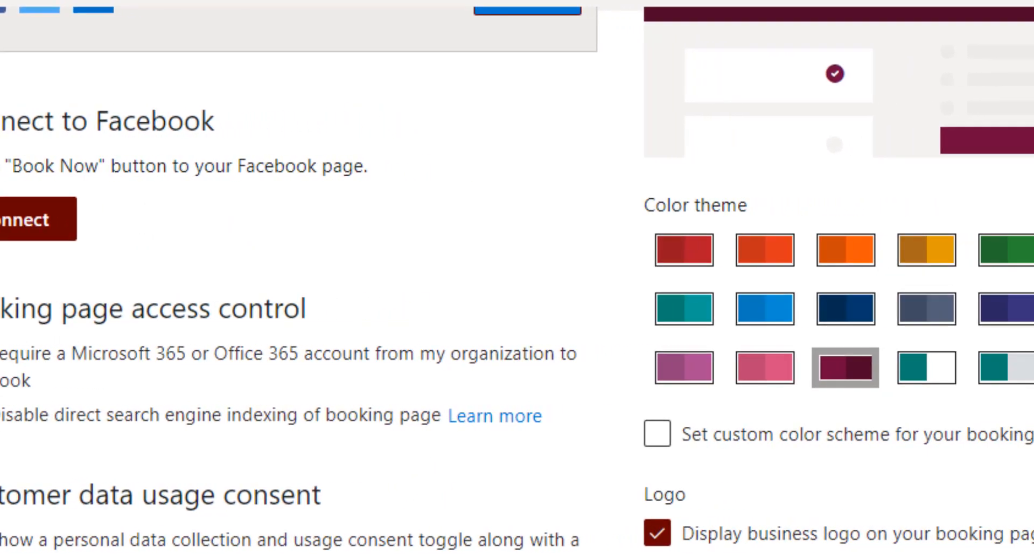
pyautogui.scroll(-3)
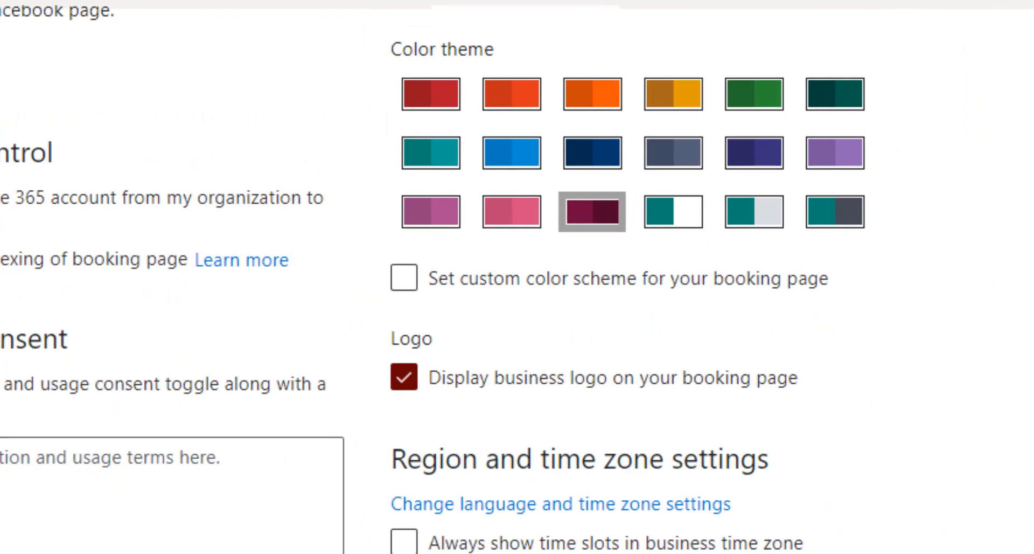
pyautogui.scroll(-3)
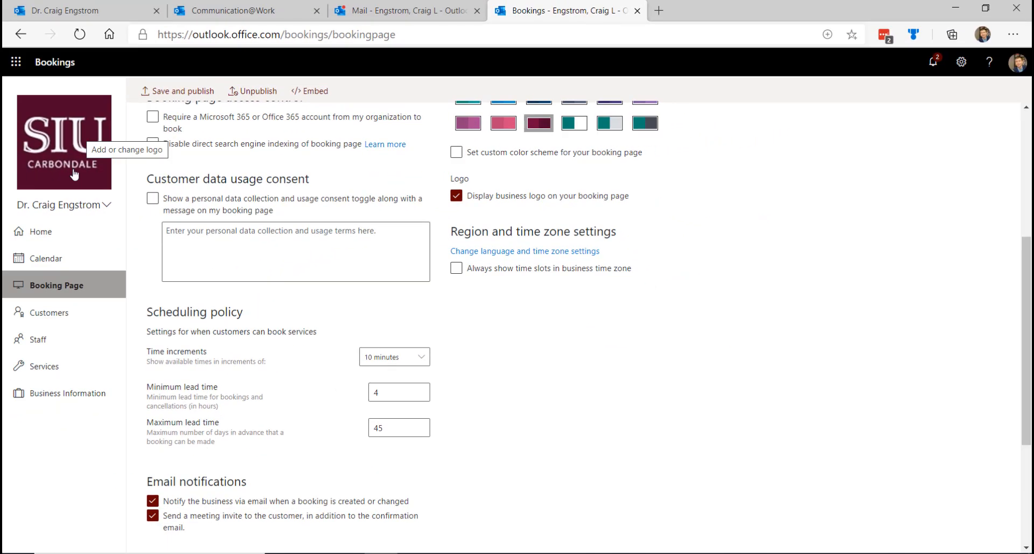
pyautogui.click(64, 142)
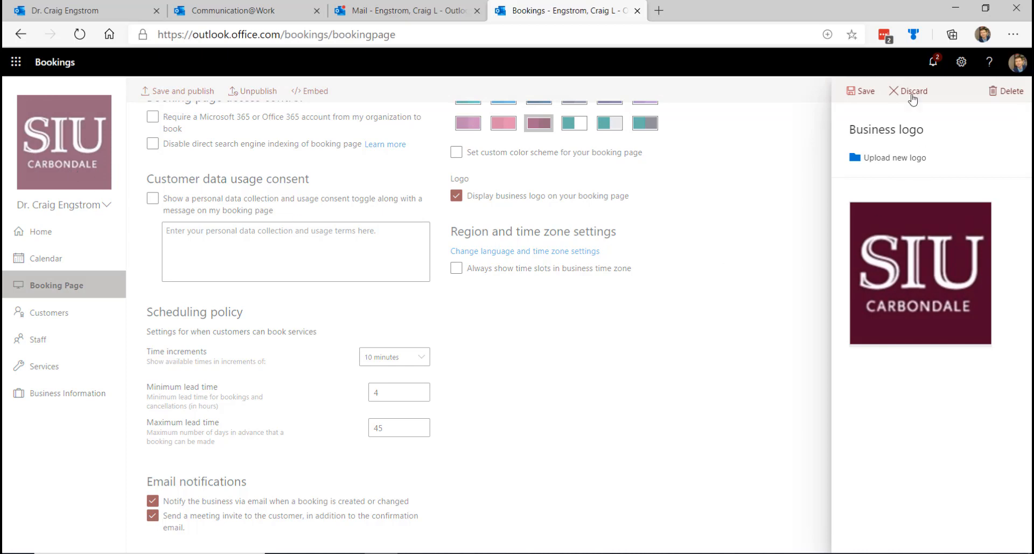
pyautogui.click(911, 91)
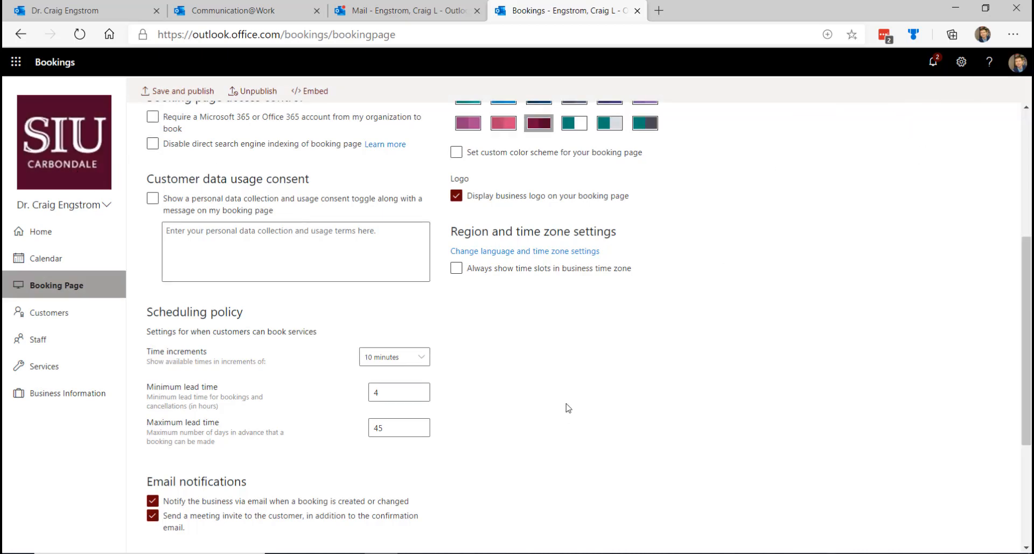
pyautogui.scroll(-3)
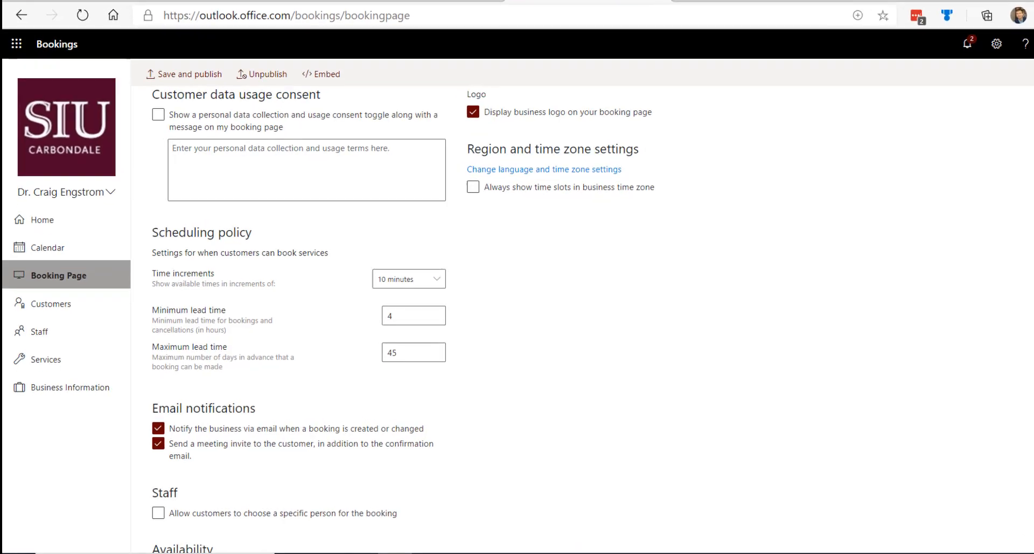
pyautogui.scroll(-3)
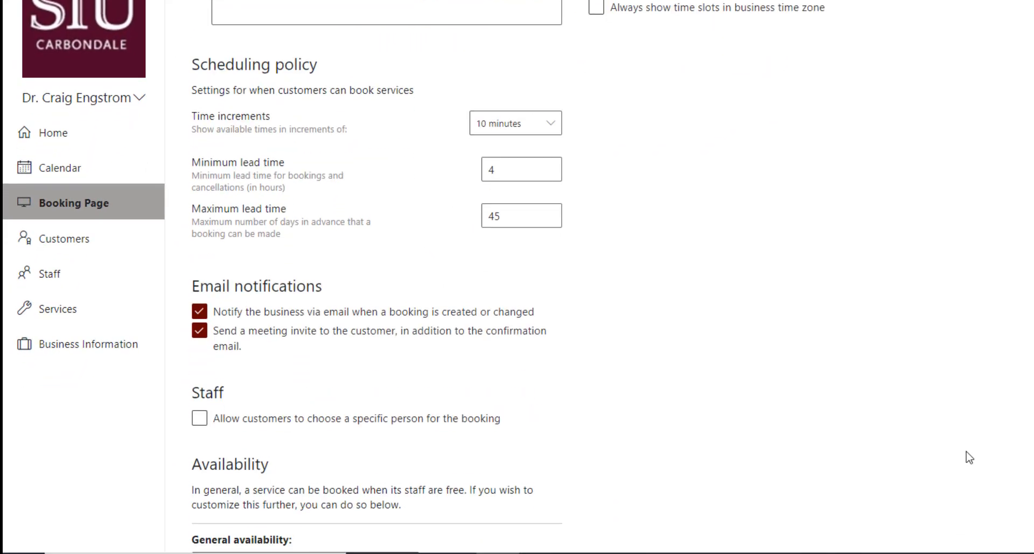
pyautogui.scroll(-3)
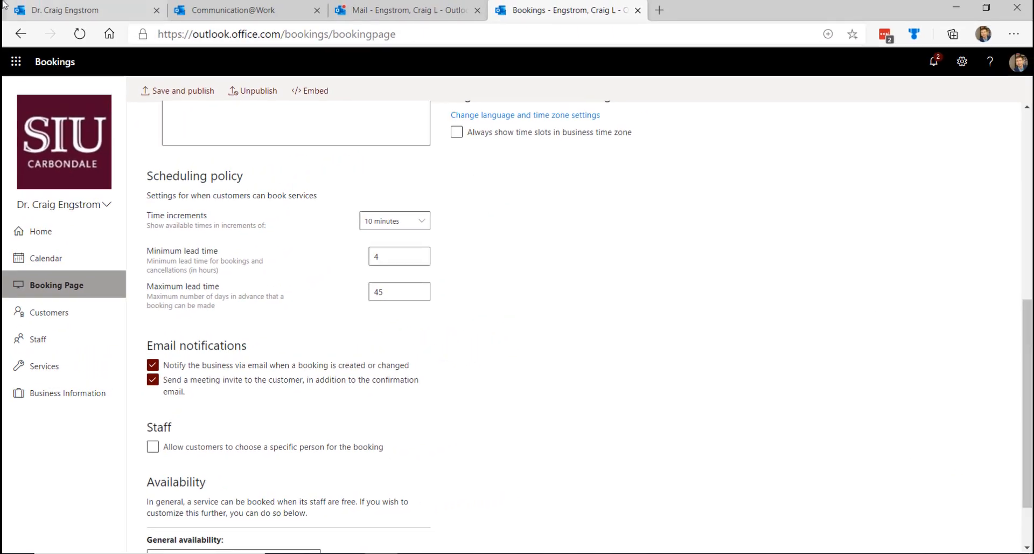
pyautogui.click(65, 10)
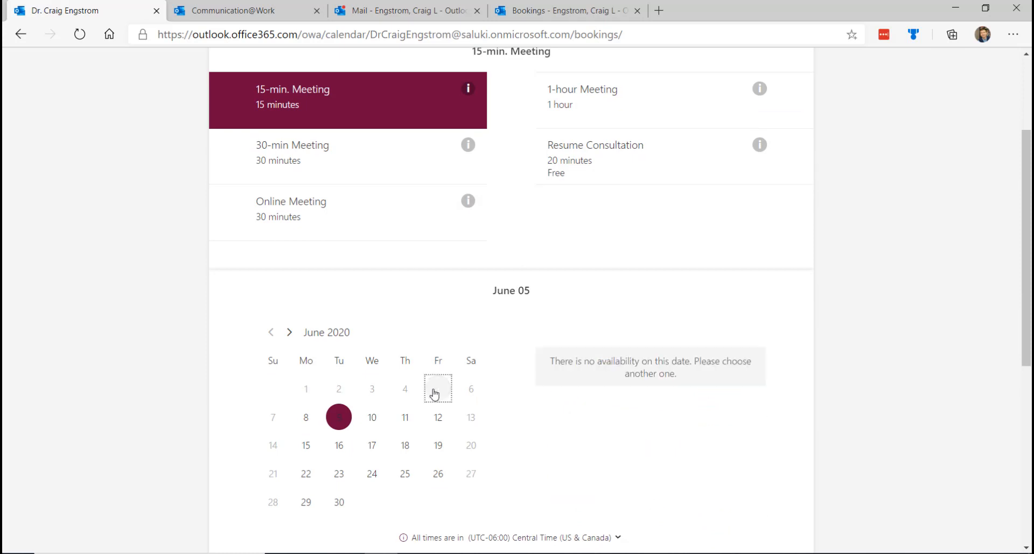
pyautogui.click(438, 388)
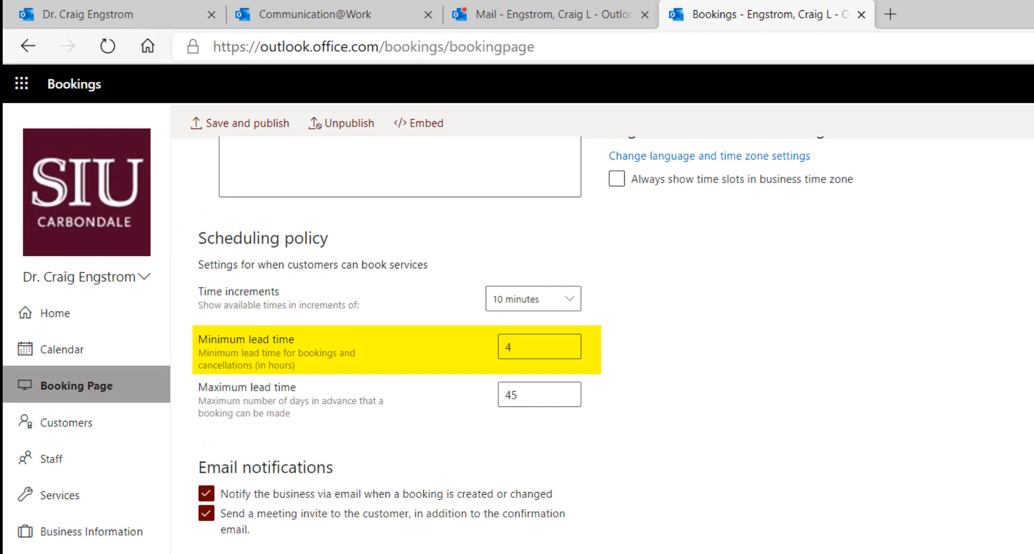
pyautogui.click(538, 394)
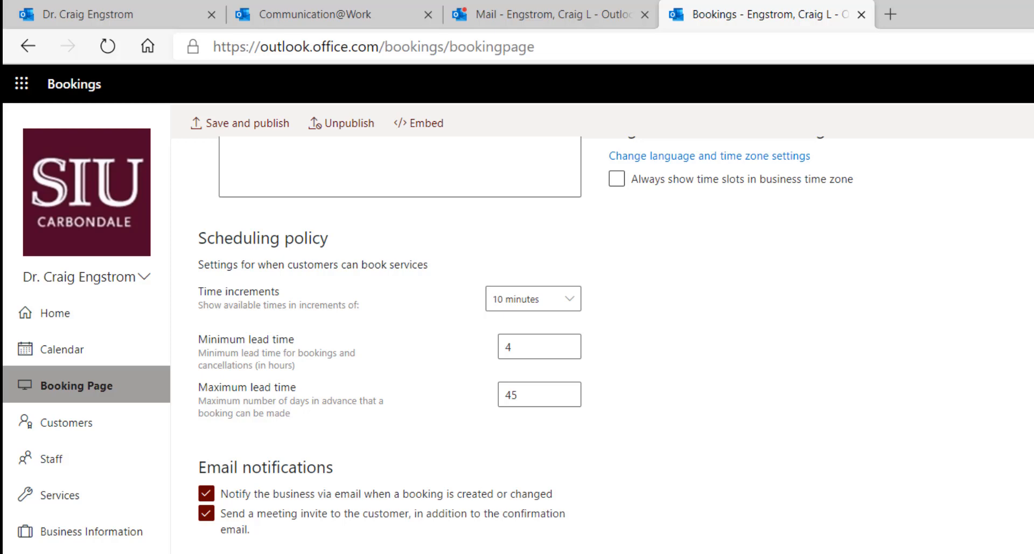
pyautogui.scroll(-3)
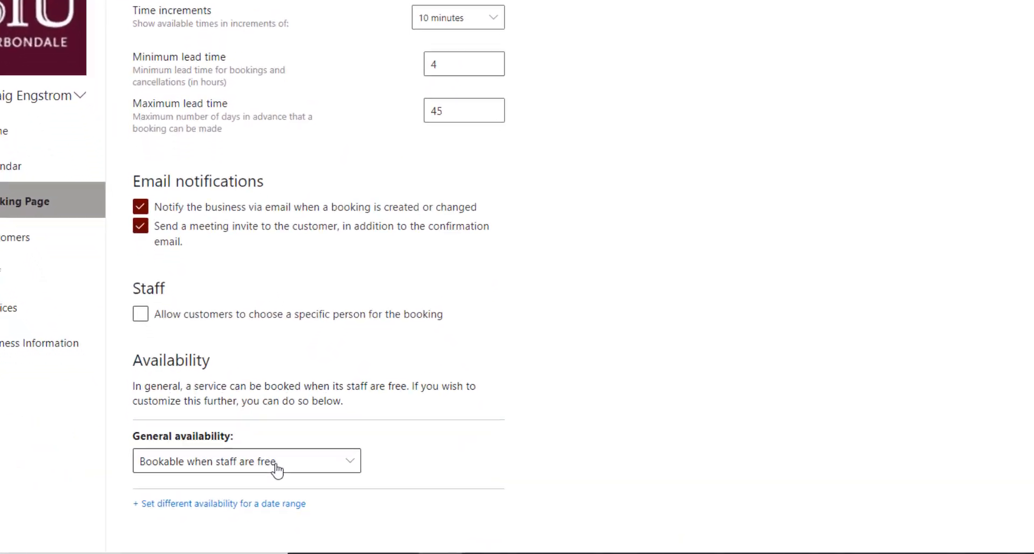
# - View the General availability options without changing them, then open Customers
pyautogui.click(245, 460)
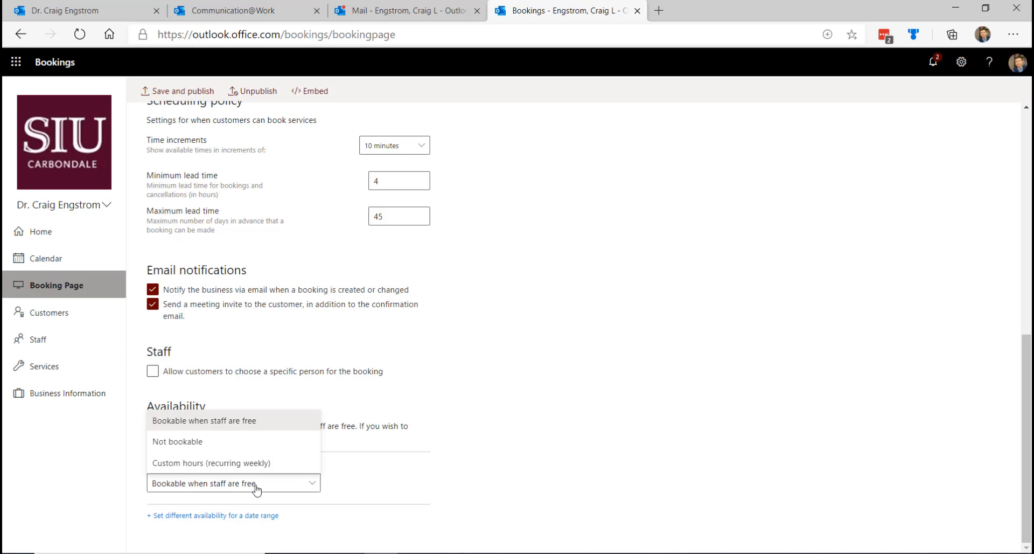
pyautogui.moveTo(663, 527)
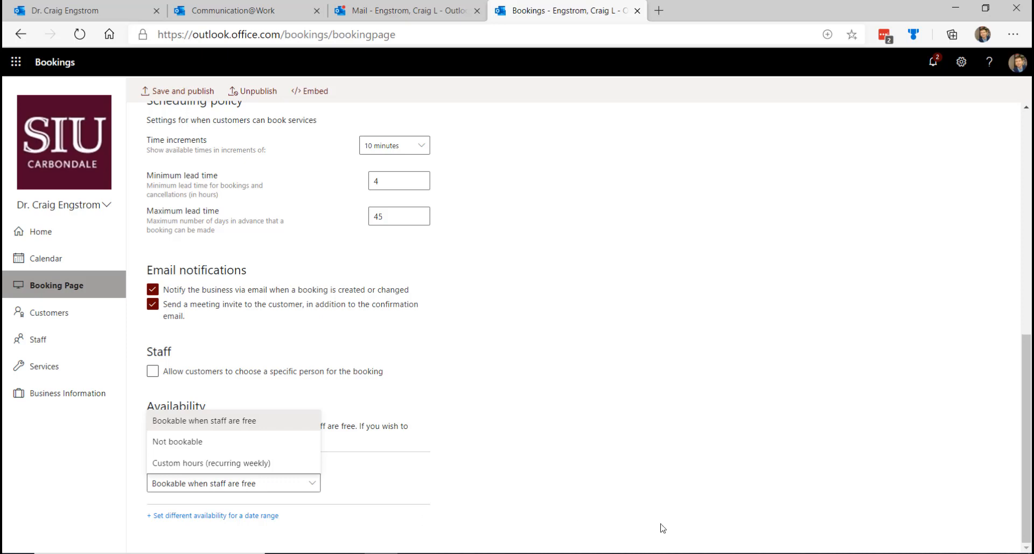
pyautogui.click(204, 420)
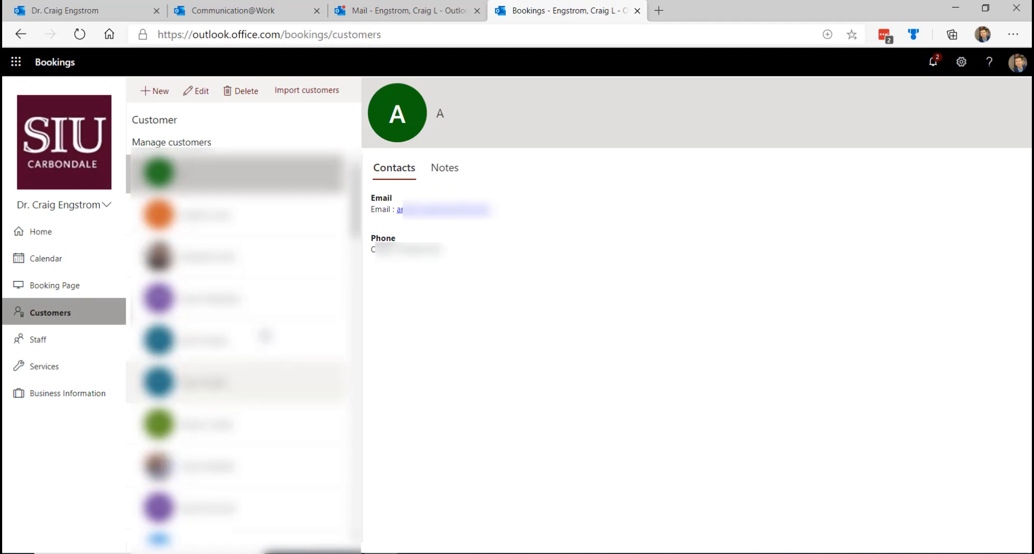
# - View the single-member Staff list, then go to Manage services showing five services
pyautogui.scroll(-3)
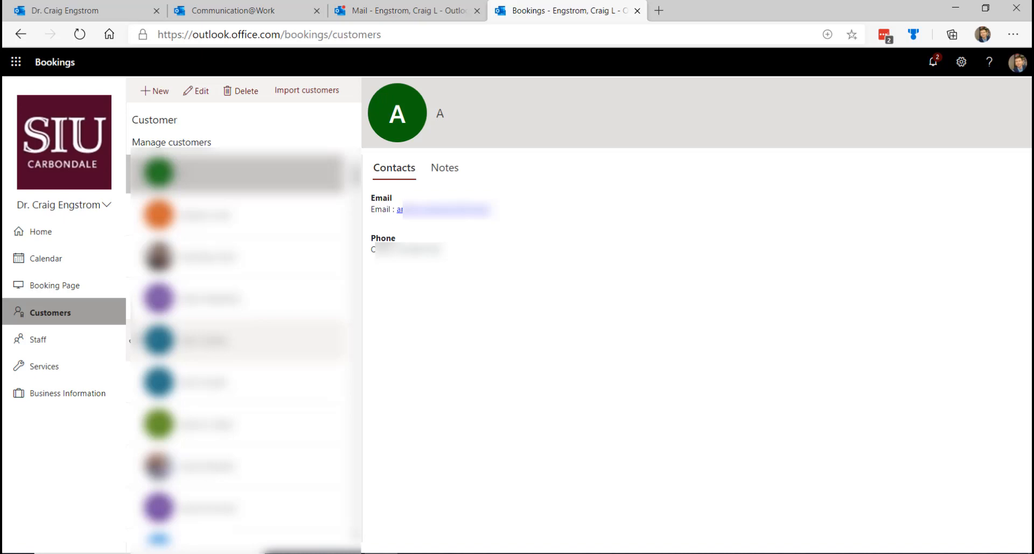
pyautogui.click(38, 339)
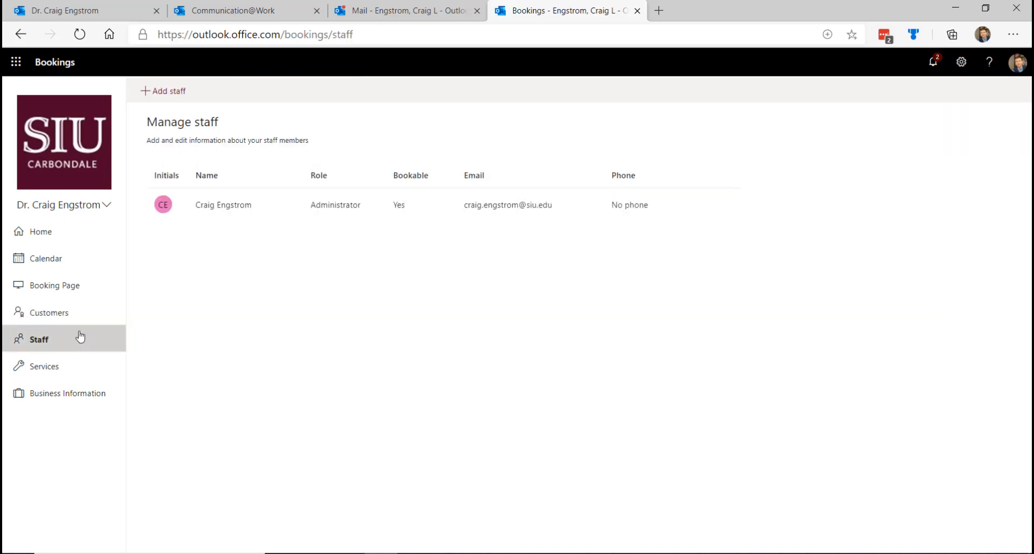
pyautogui.click(44, 366)
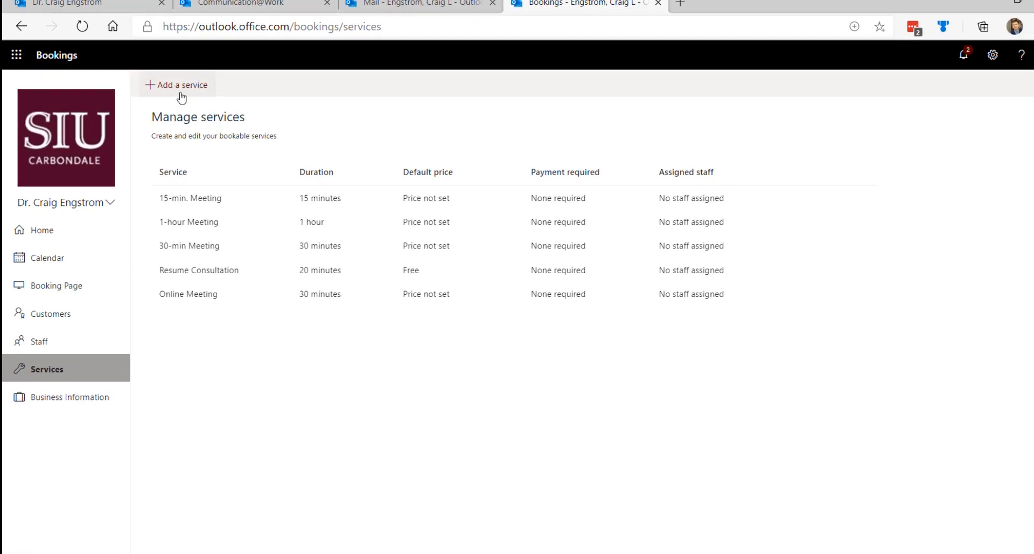
# - Start a new service and scroll its blank form with one-hour duration and one attendee
pyautogui.click(176, 86)
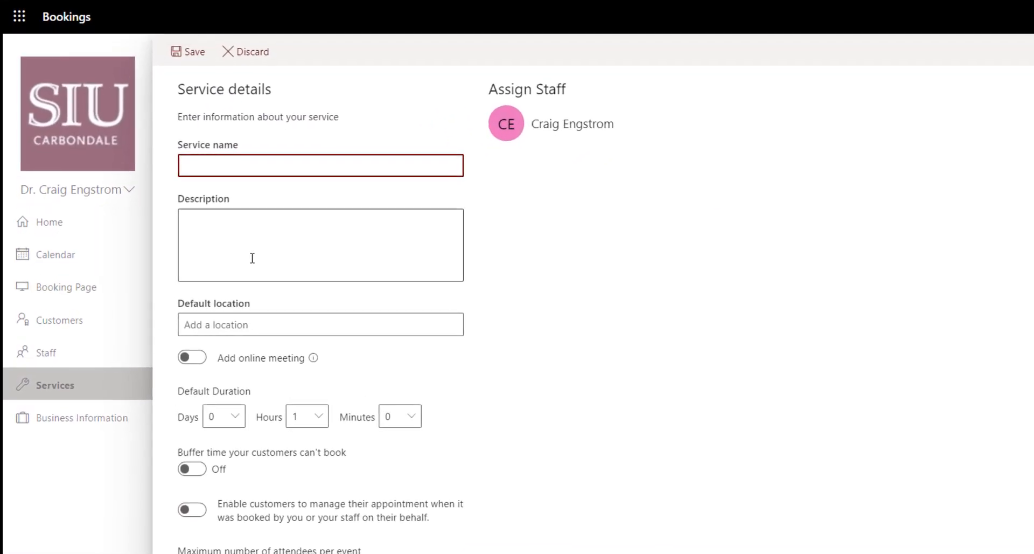
pyautogui.click(323, 245)
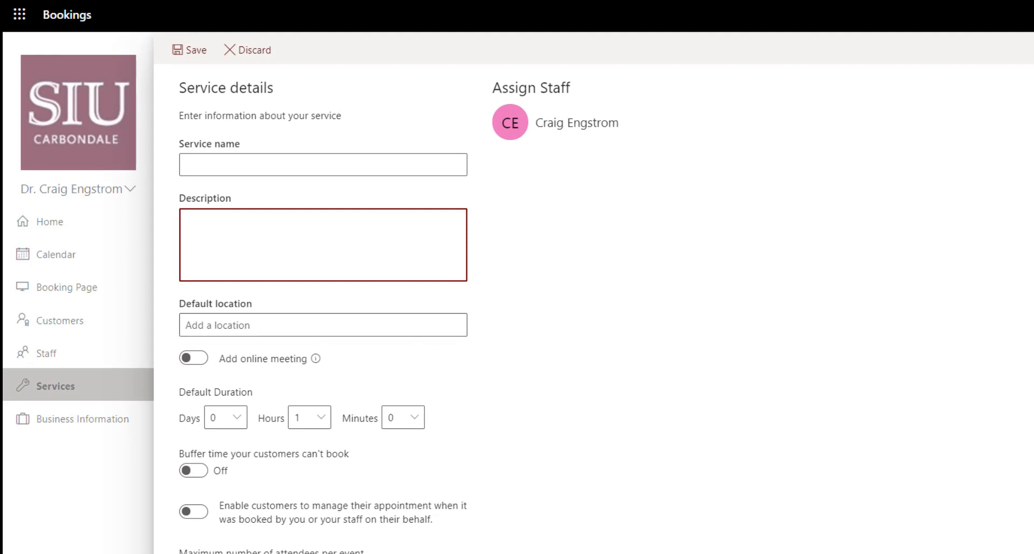
pyautogui.click(322, 244)
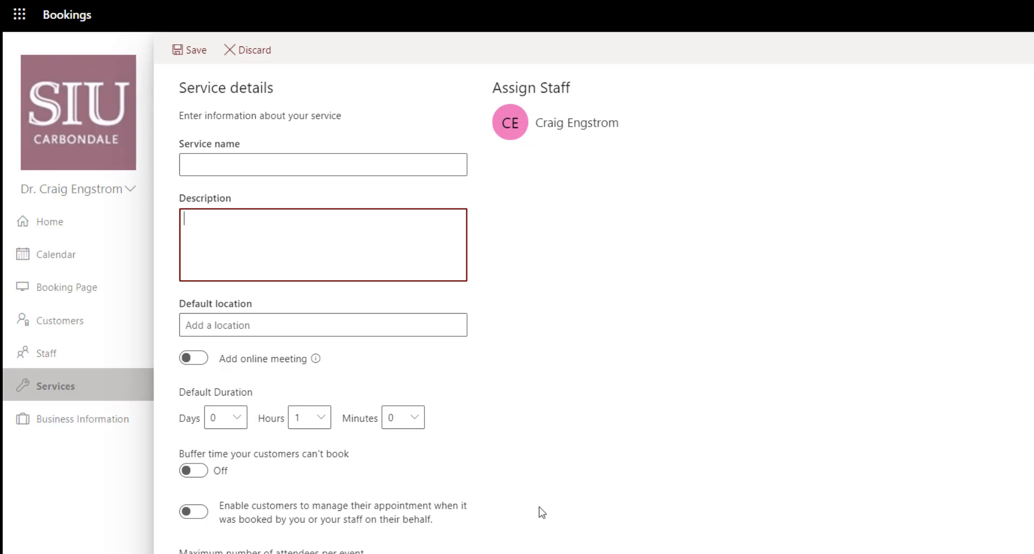
pyautogui.scroll(-3)
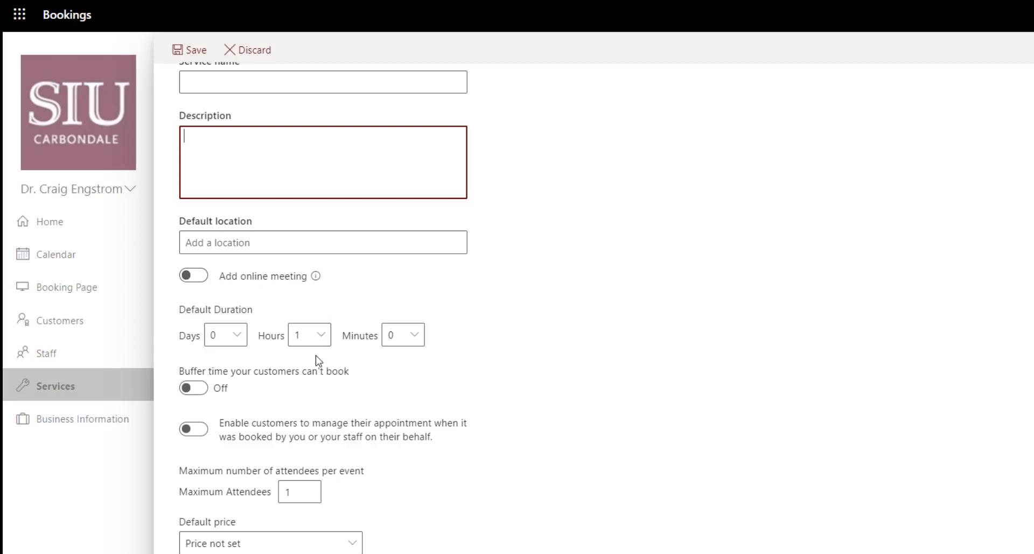
# - Set the new service's default price to Fixed price at $0.00
pyautogui.scroll(-3)
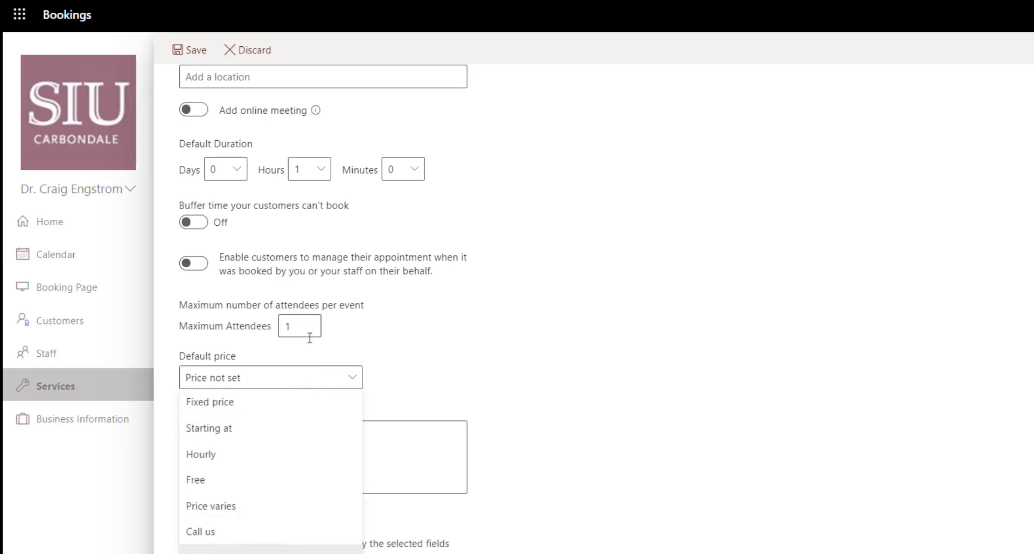
pyautogui.moveTo(299, 531)
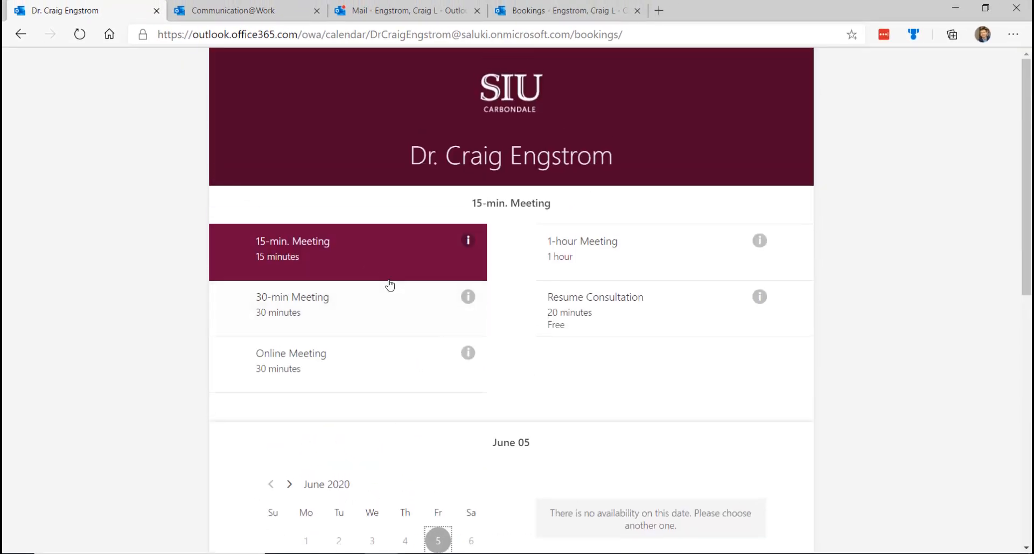
pyautogui.moveTo(343, 92)
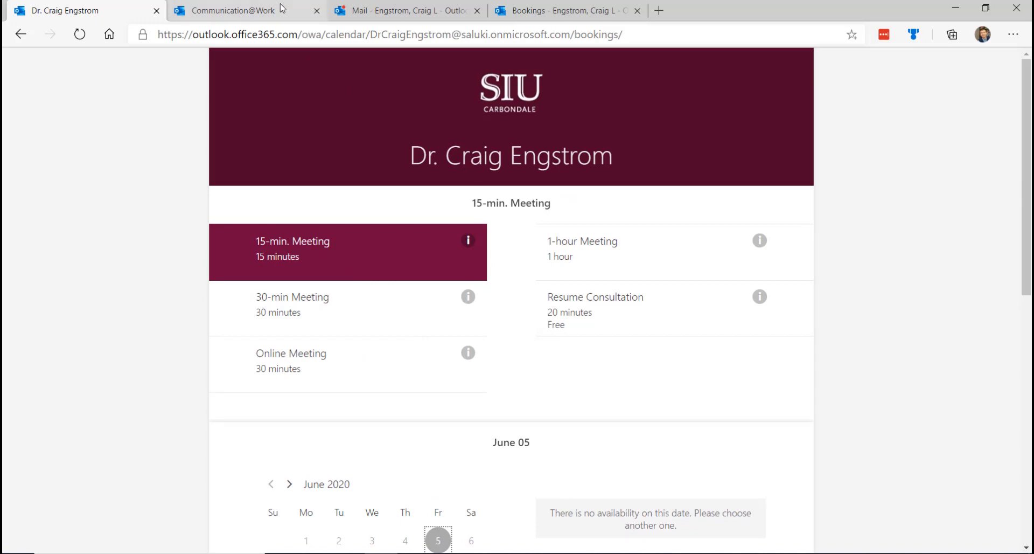
pyautogui.click(227, 11)
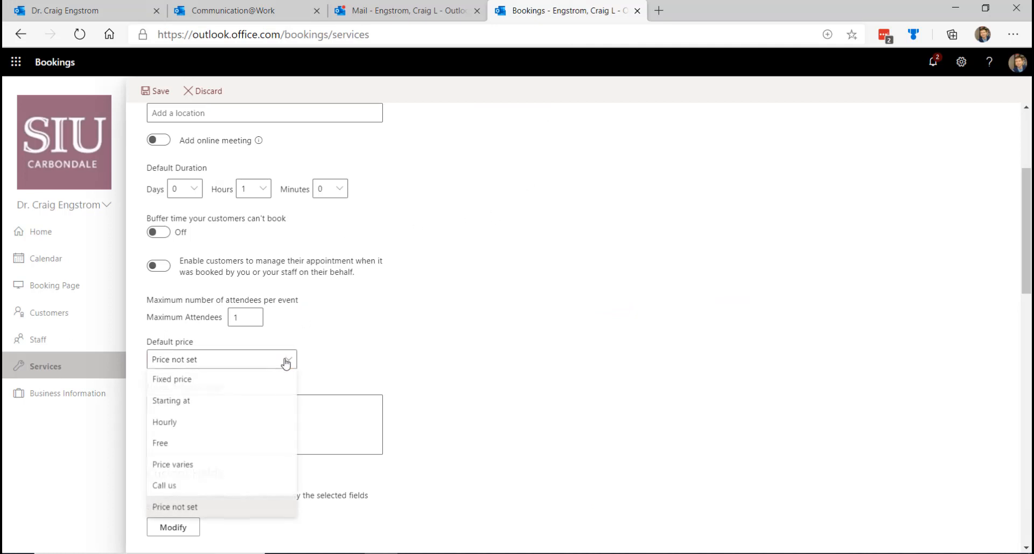
pyautogui.moveTo(258, 466)
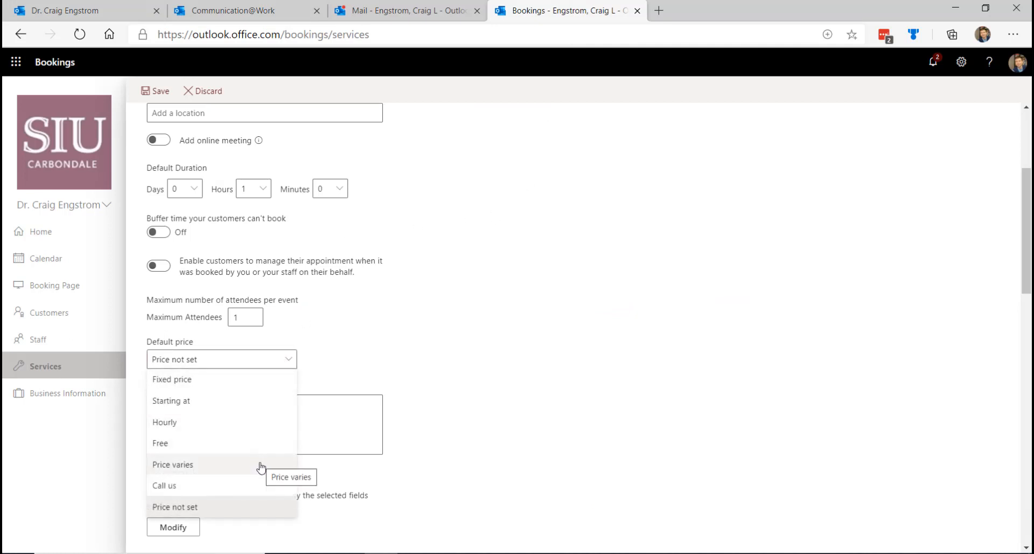
pyautogui.click(172, 379)
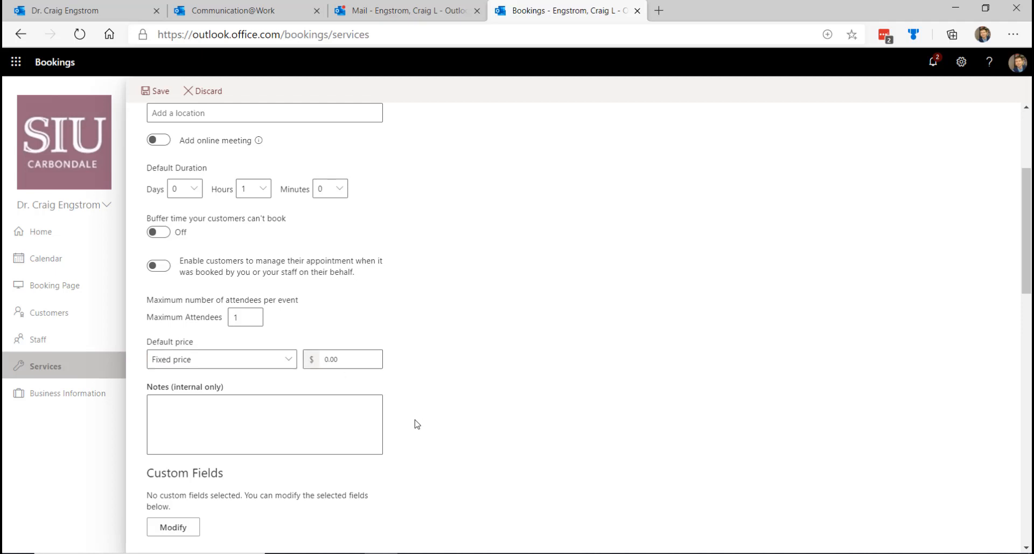
# - Scroll through Custom Fields, reminders and publishing options until the unsaved-changes prompt appears
pyautogui.scroll(-3)
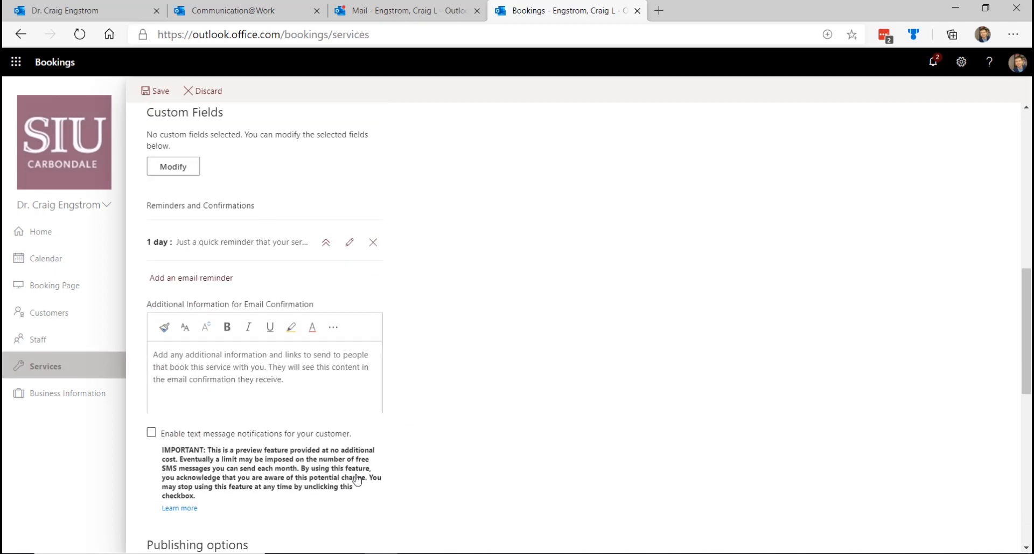
pyautogui.scroll(3)
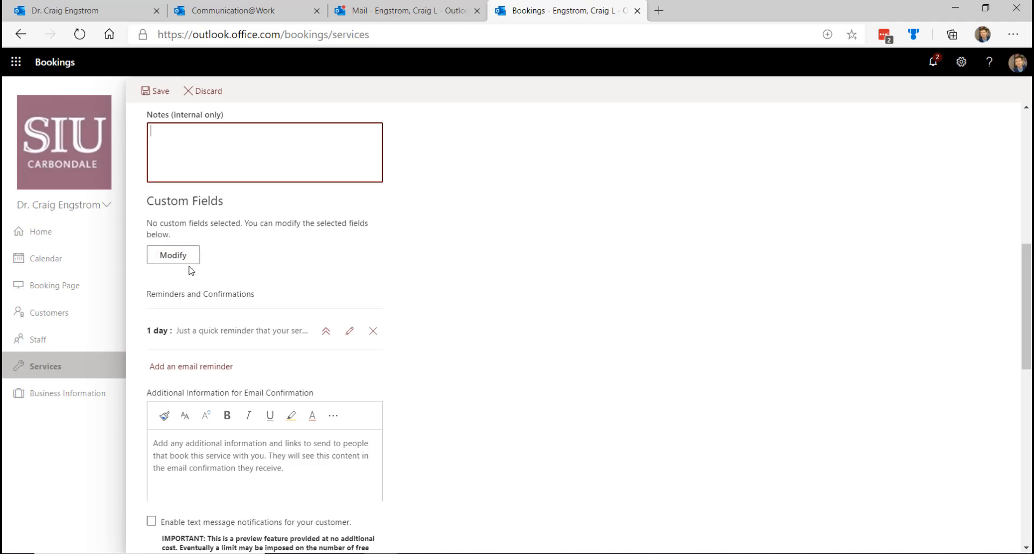
pyautogui.scroll(-3)
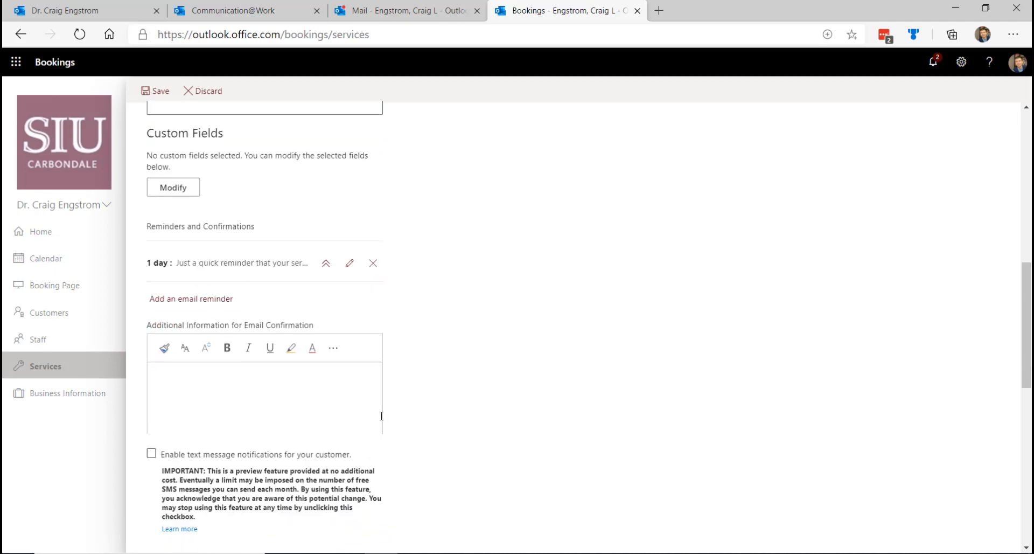
pyautogui.scroll(-3)
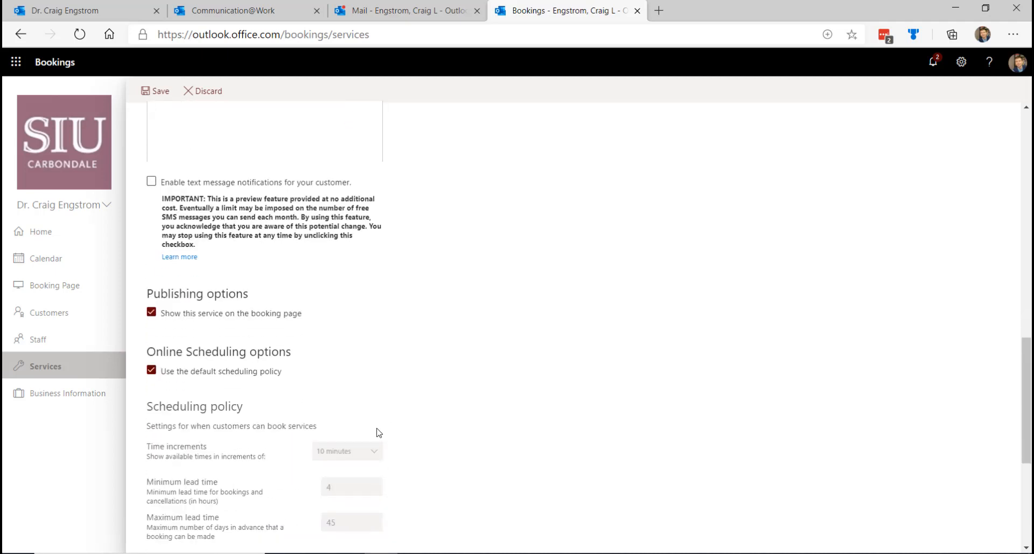
pyautogui.scroll(-3)
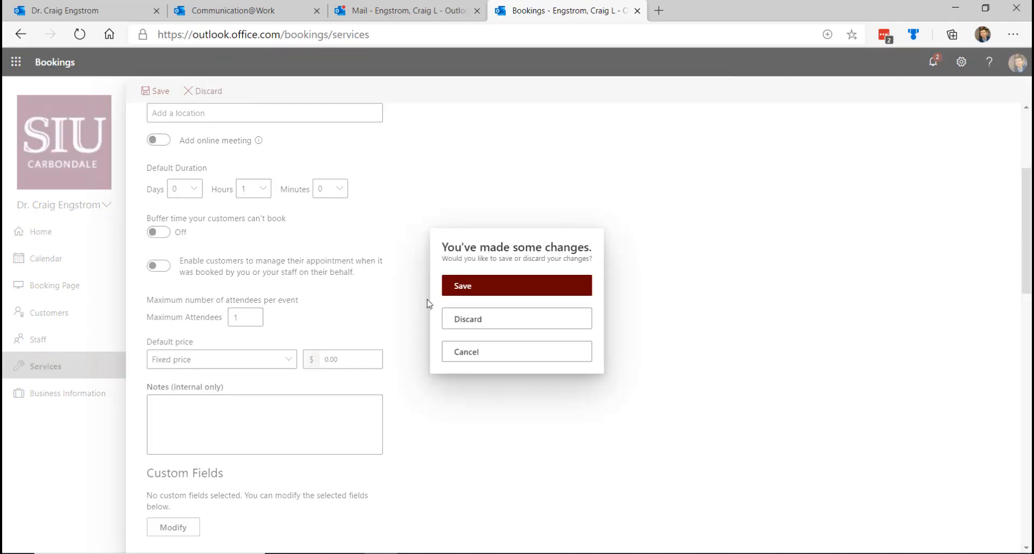
# - Discard the draft service, returning to the original five-service list
pyautogui.click(516, 318)
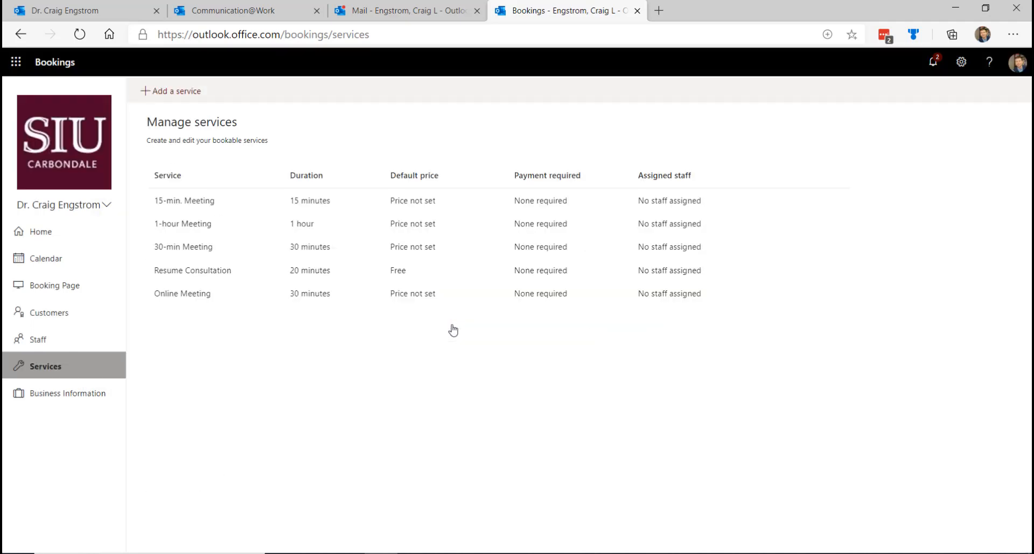
pyautogui.moveTo(336, 274)
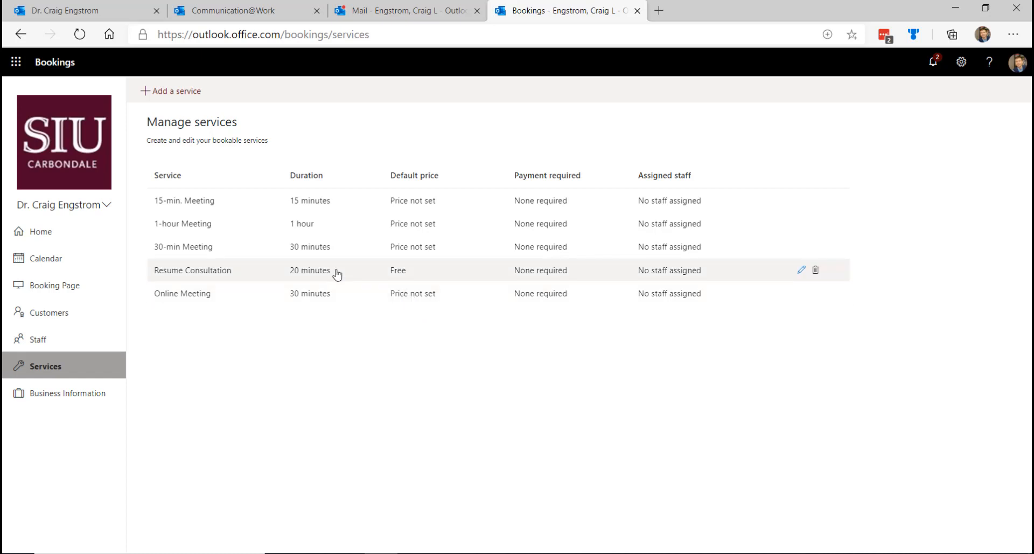
pyautogui.moveTo(240, 302)
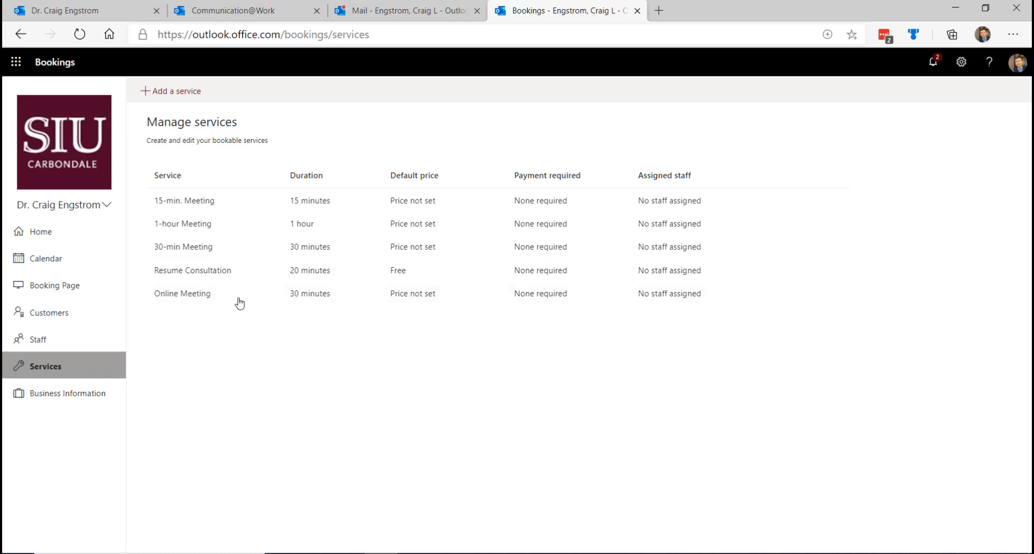
pyautogui.moveTo(226, 297)
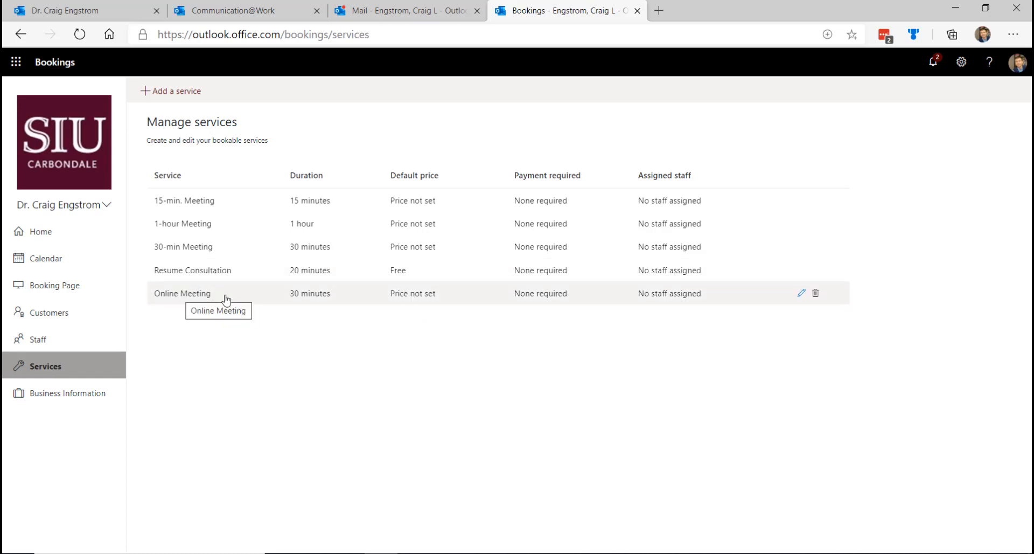
# - Open Online Meeting and review its Teams description, online meeting setting and 30-minute duration
pyautogui.click(176, 91)
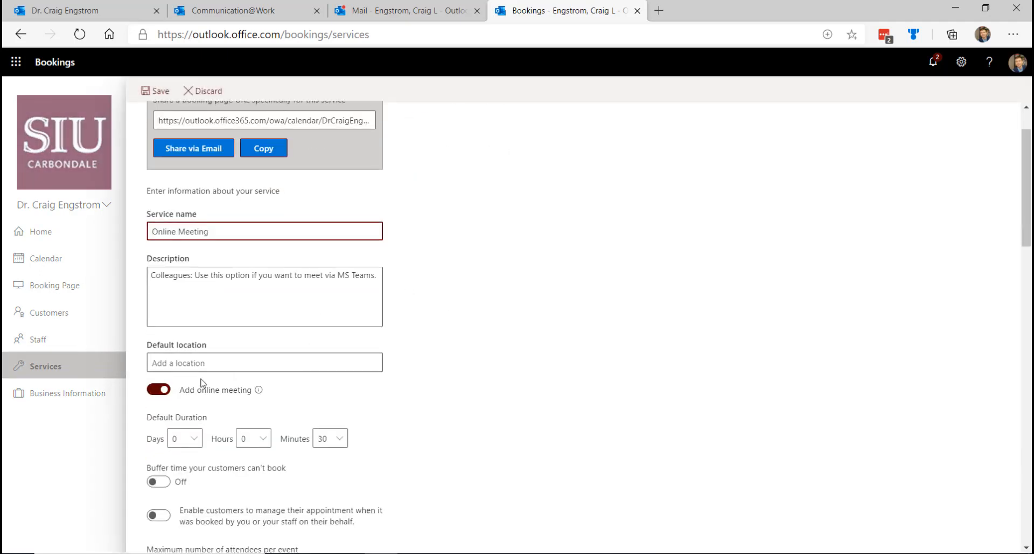
pyautogui.scroll(-3)
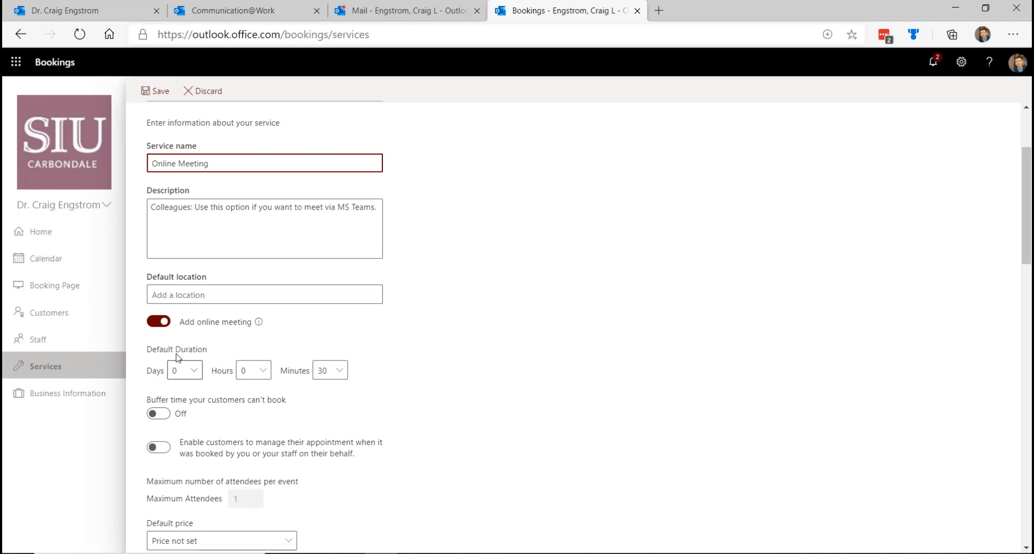
pyautogui.scroll(-3)
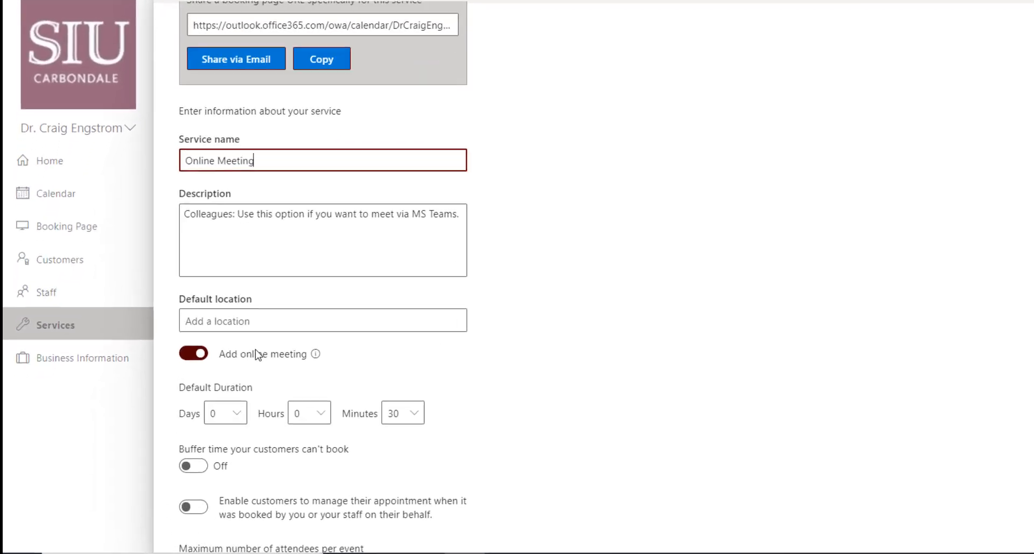
pyautogui.scroll(-3)
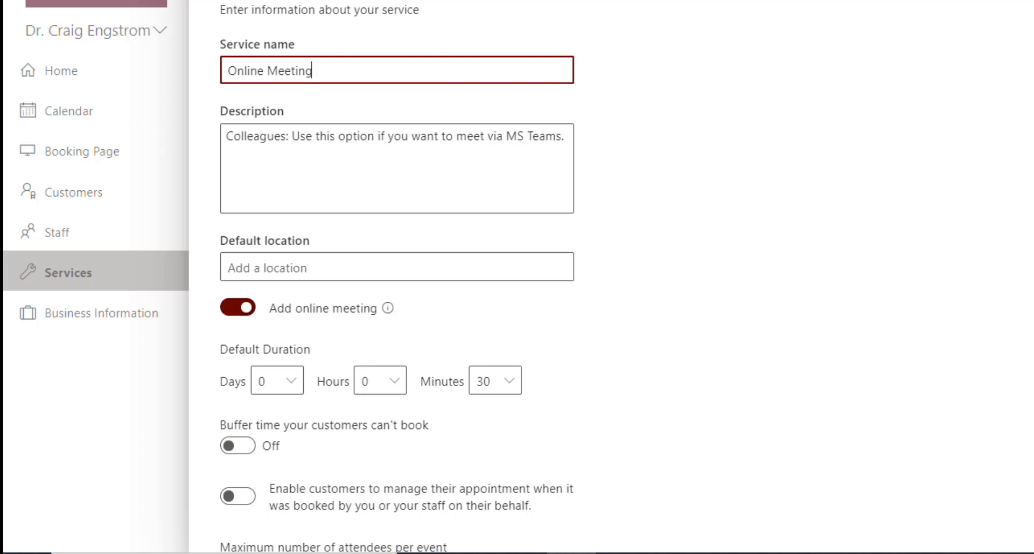
pyautogui.scroll(-3)
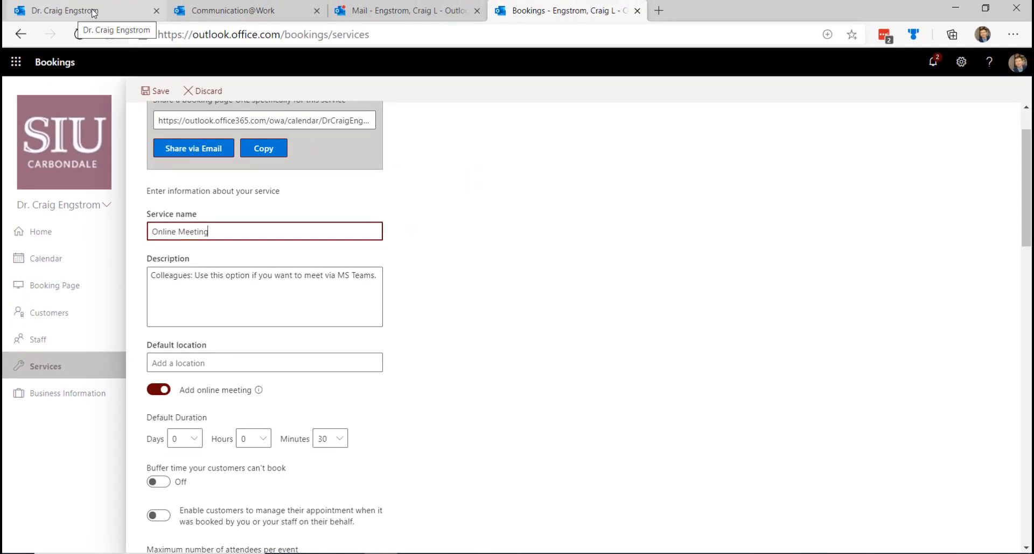
# - Switch to the SIU Carbondale booking page and scroll through its five services
pyautogui.click(155, 90)
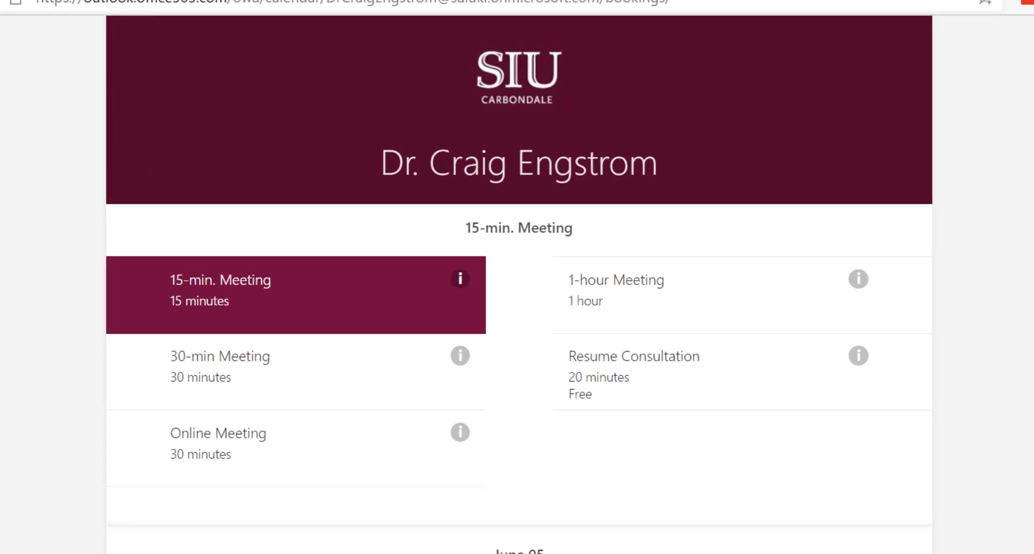
pyautogui.scroll(-3)
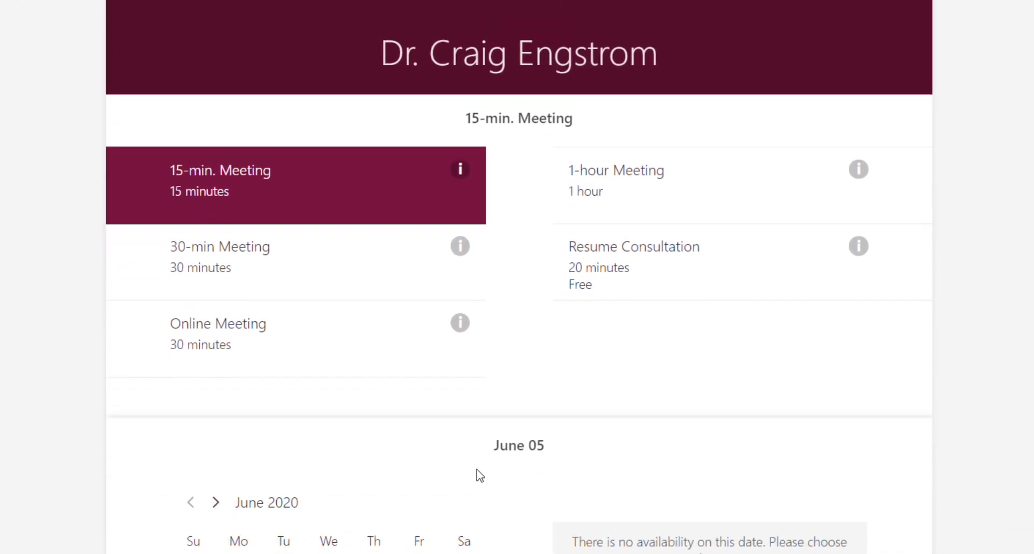